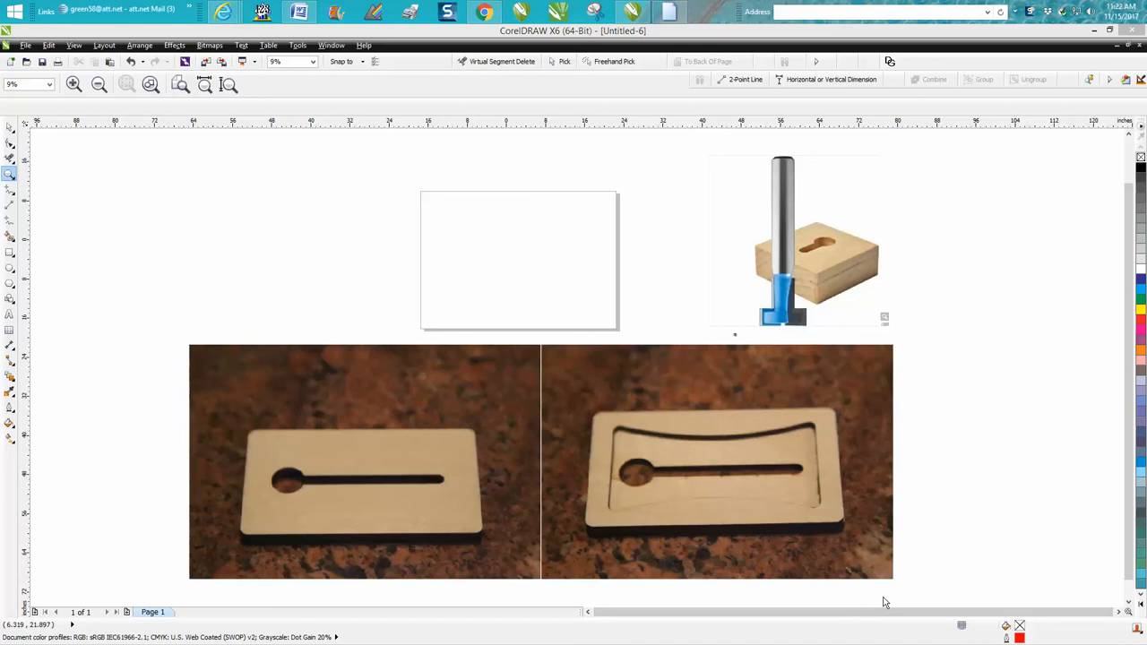
mouse_move(810, 590)
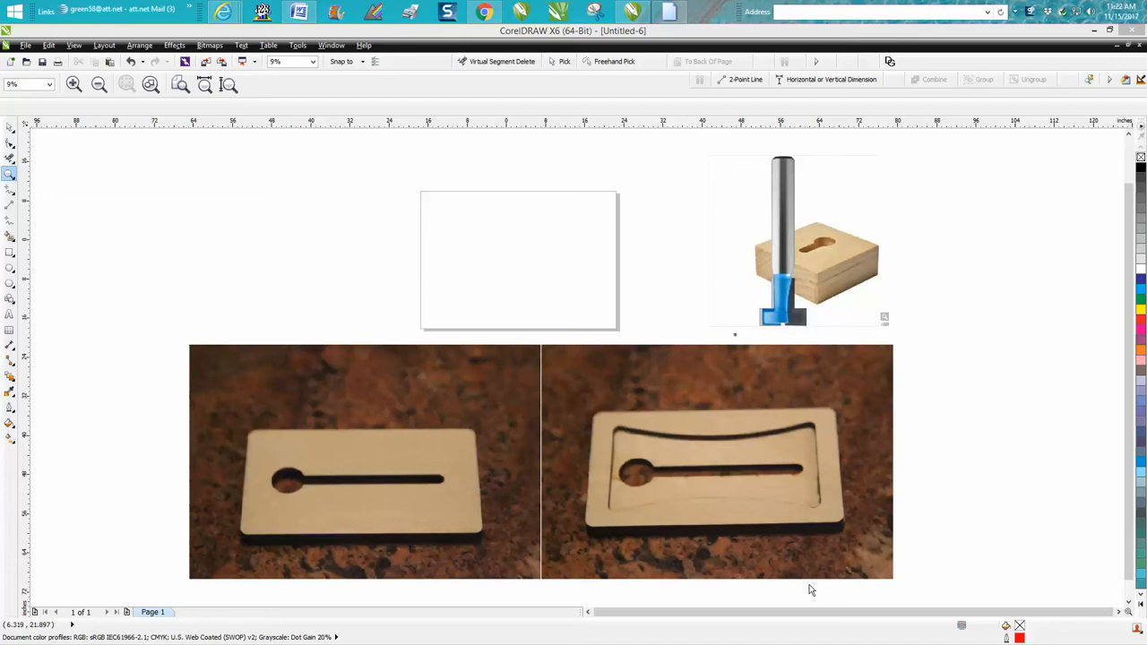
mouse_move(448, 491)
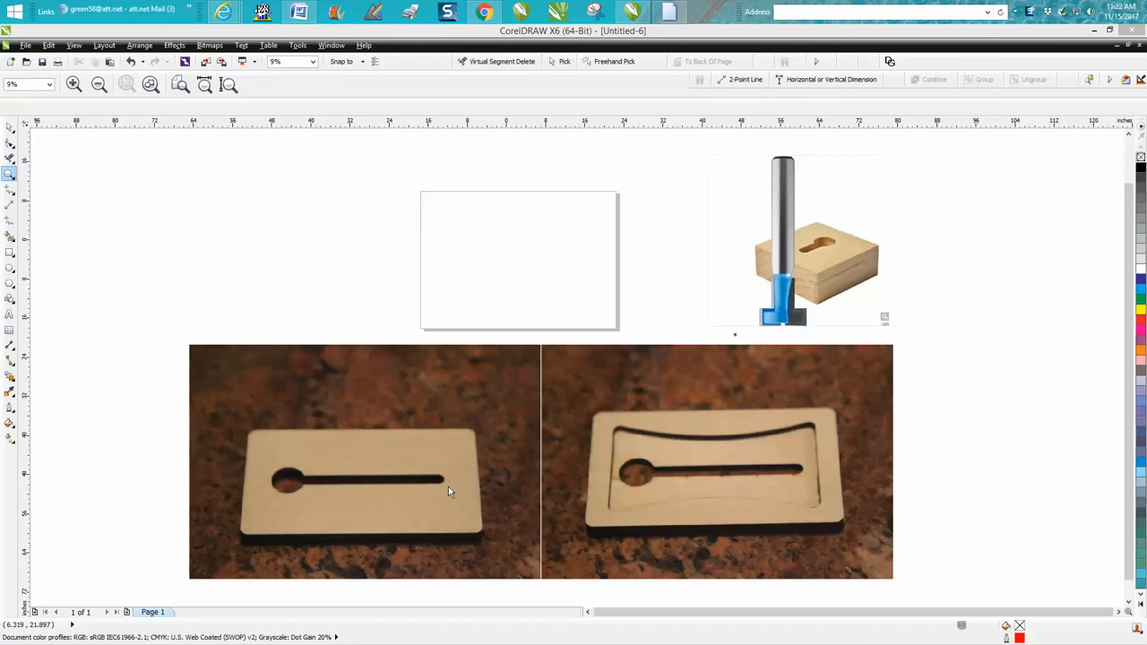
mouse_move(724, 505)
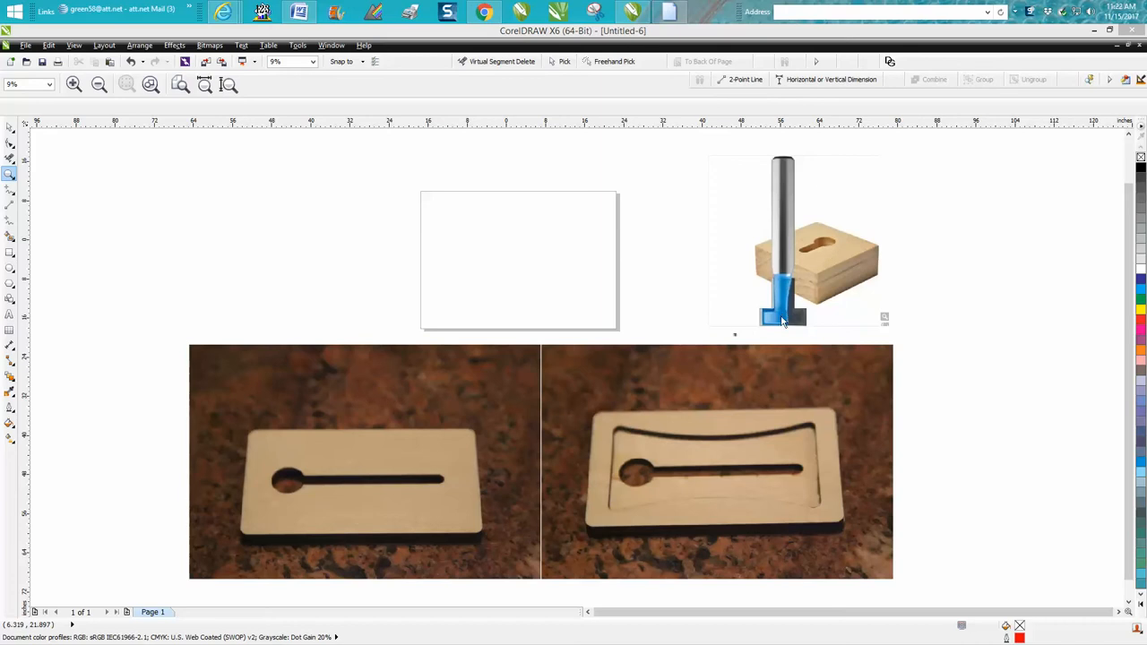
mouse_move(803, 323)
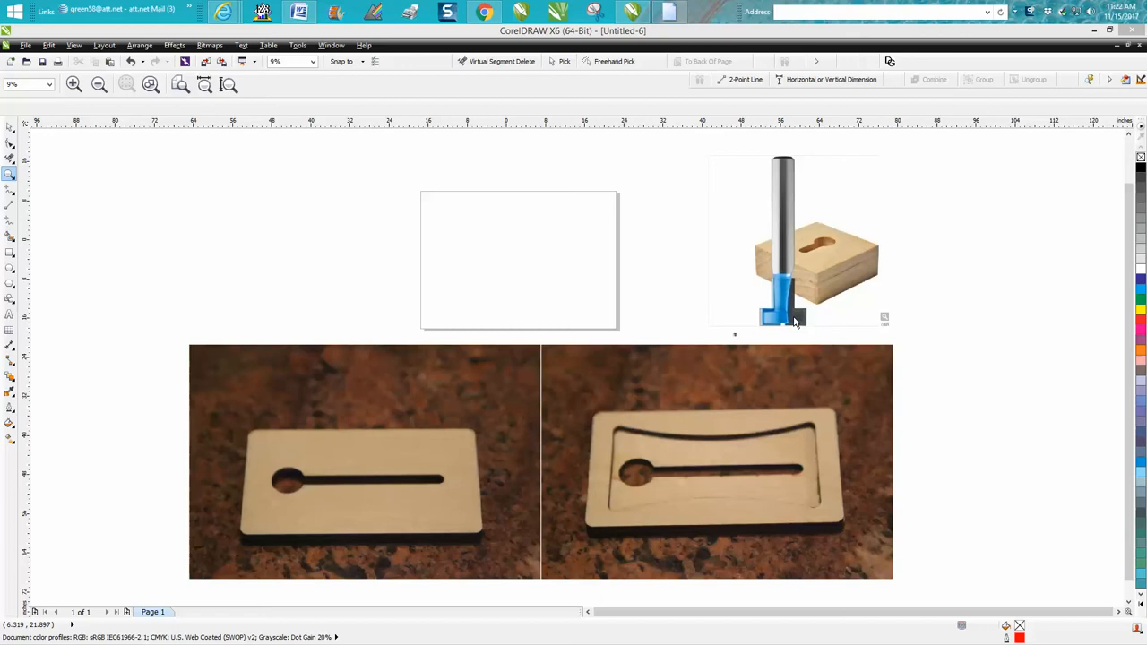
mouse_move(827, 253)
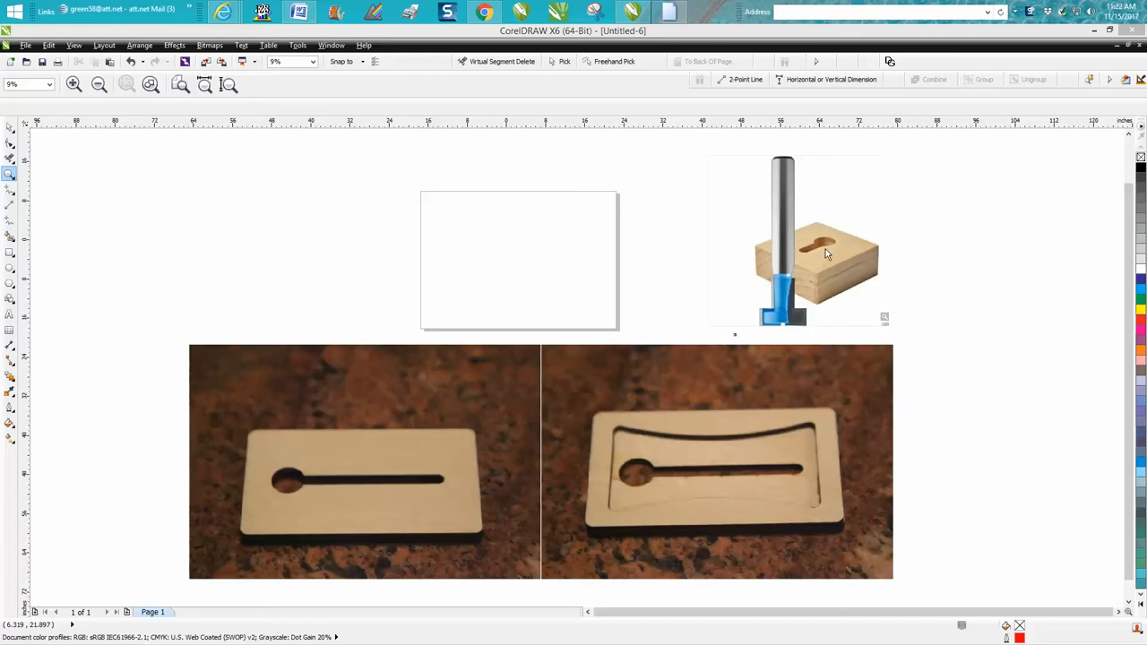
mouse_move(805, 332)
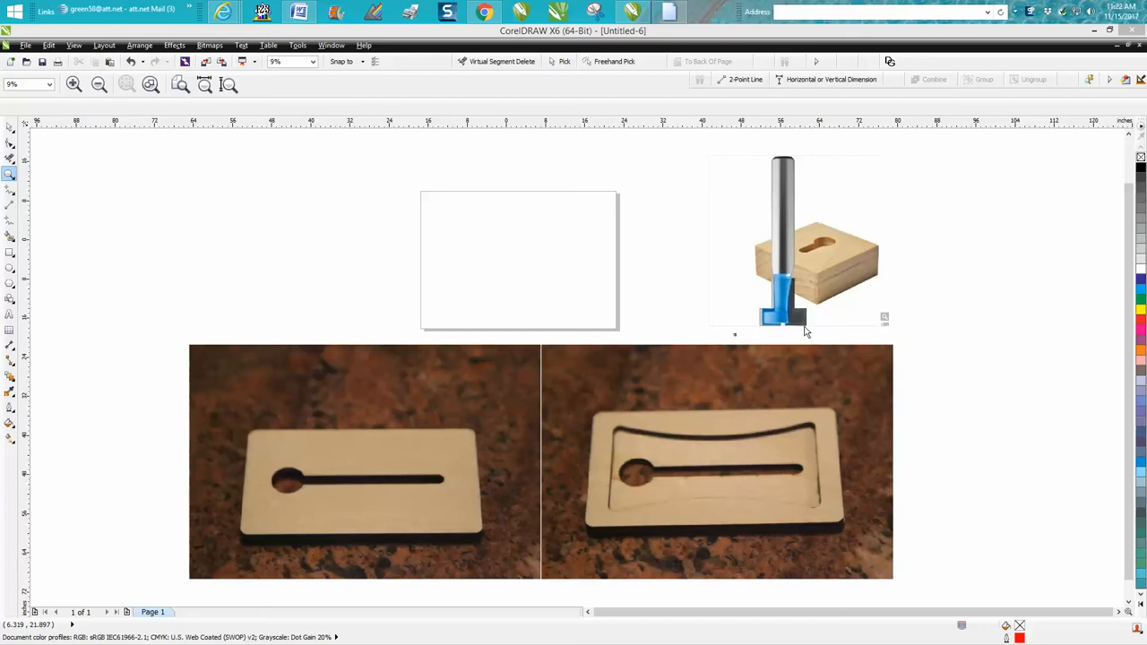
mouse_move(831, 248)
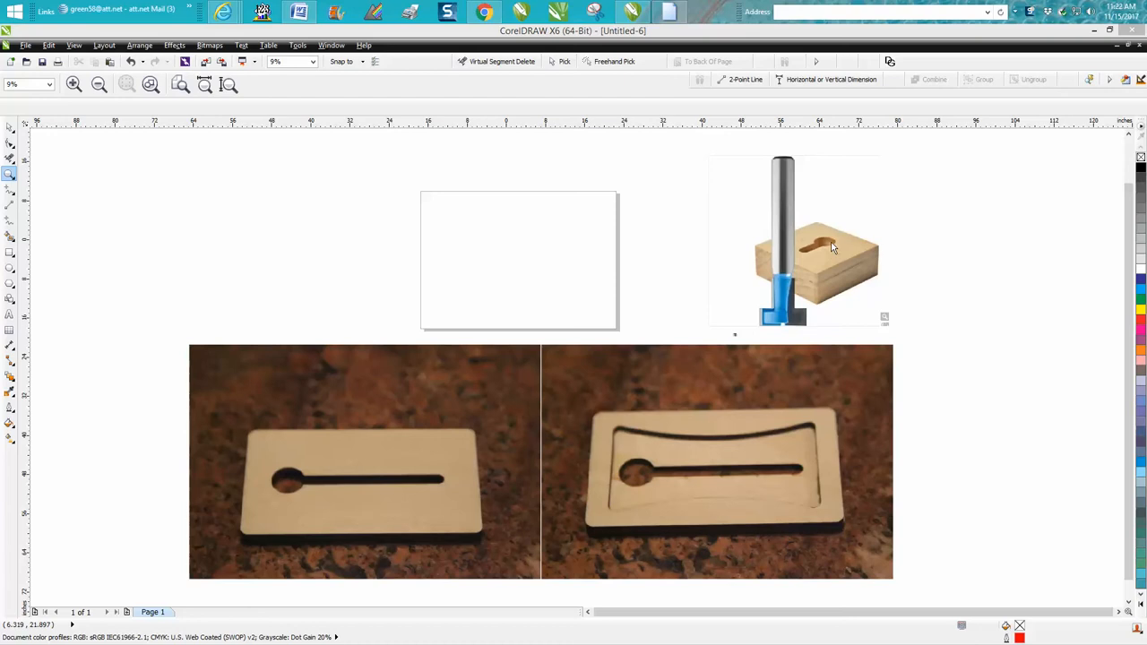
mouse_move(796, 261)
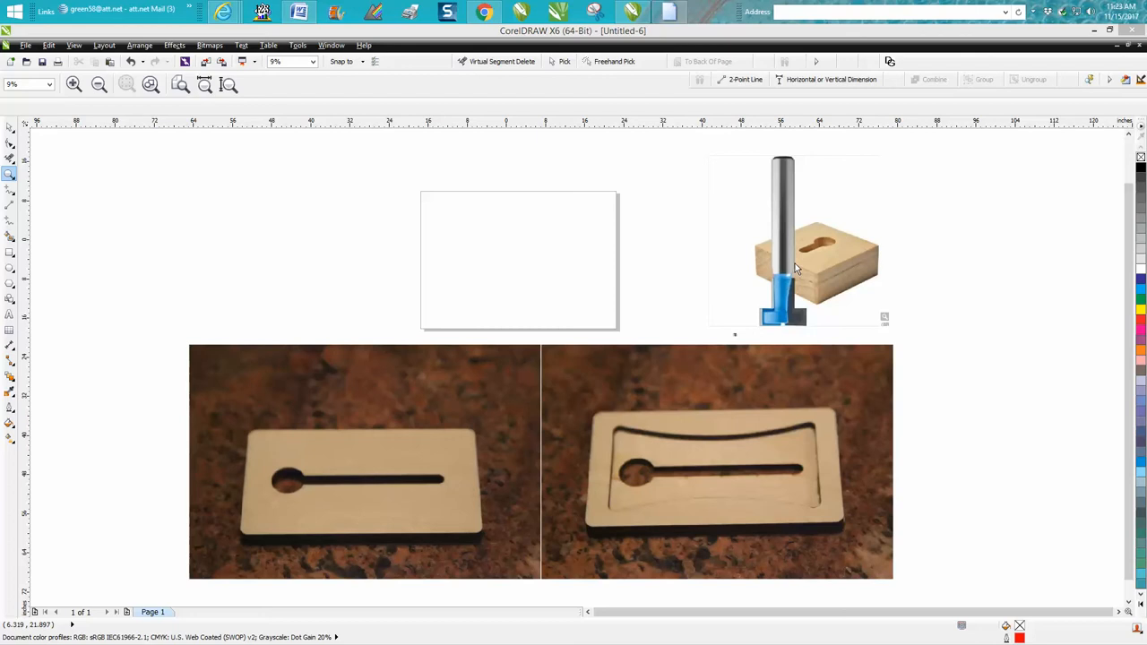
mouse_move(746, 237)
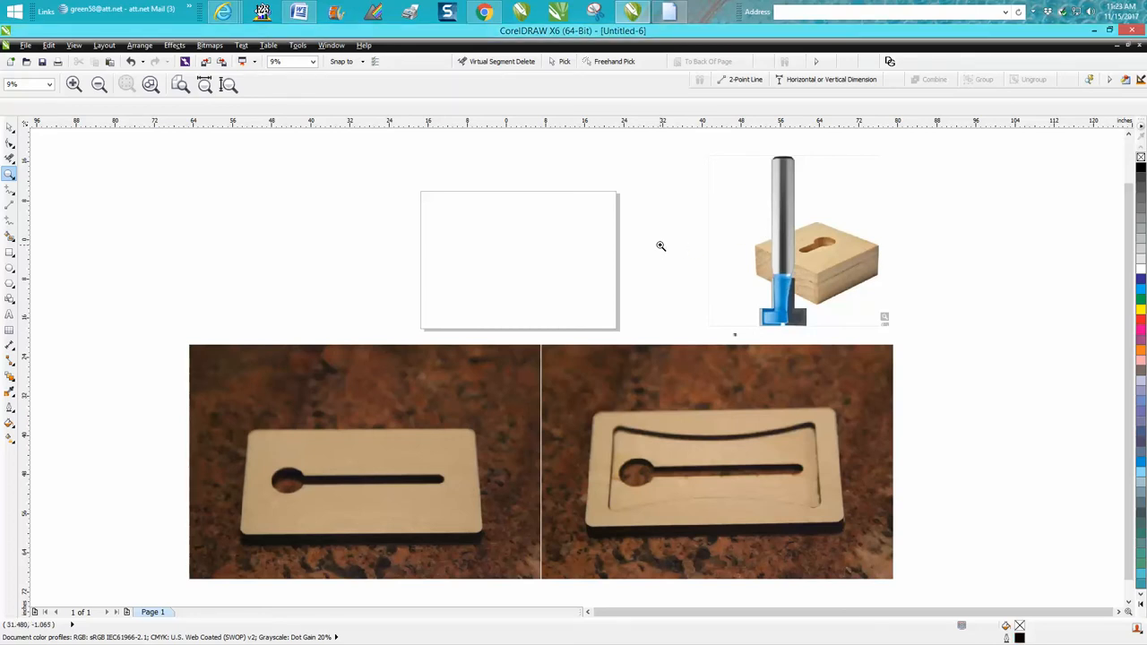
Zoom in on the two imported keyhole-plate reference photos beside the page.
click(814, 240)
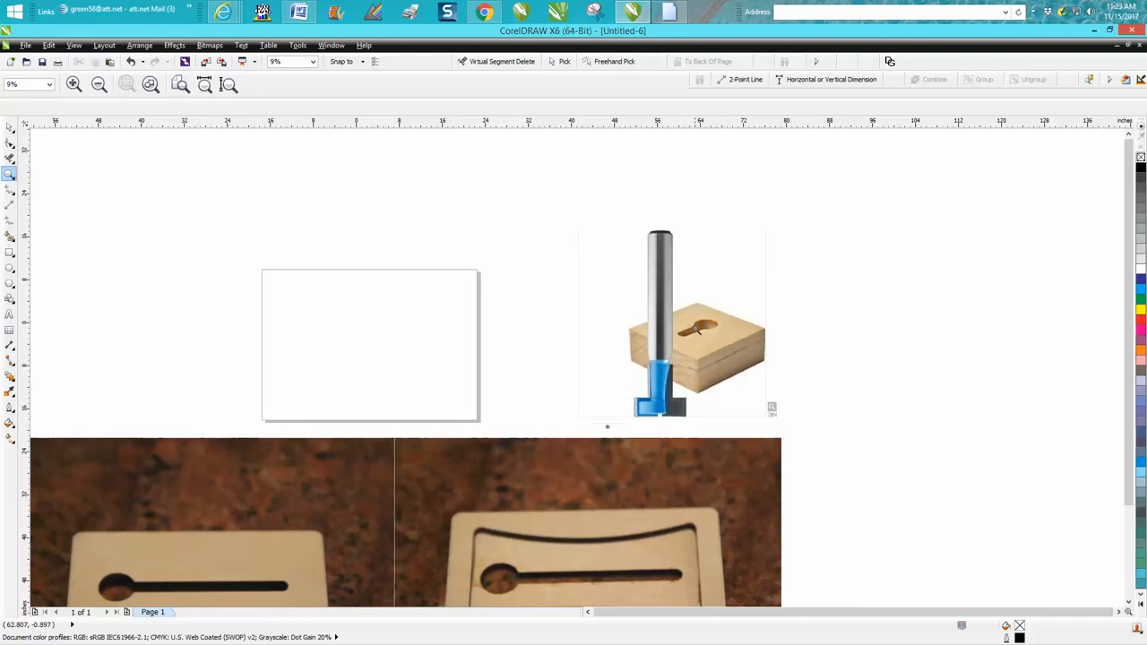
click(98, 84)
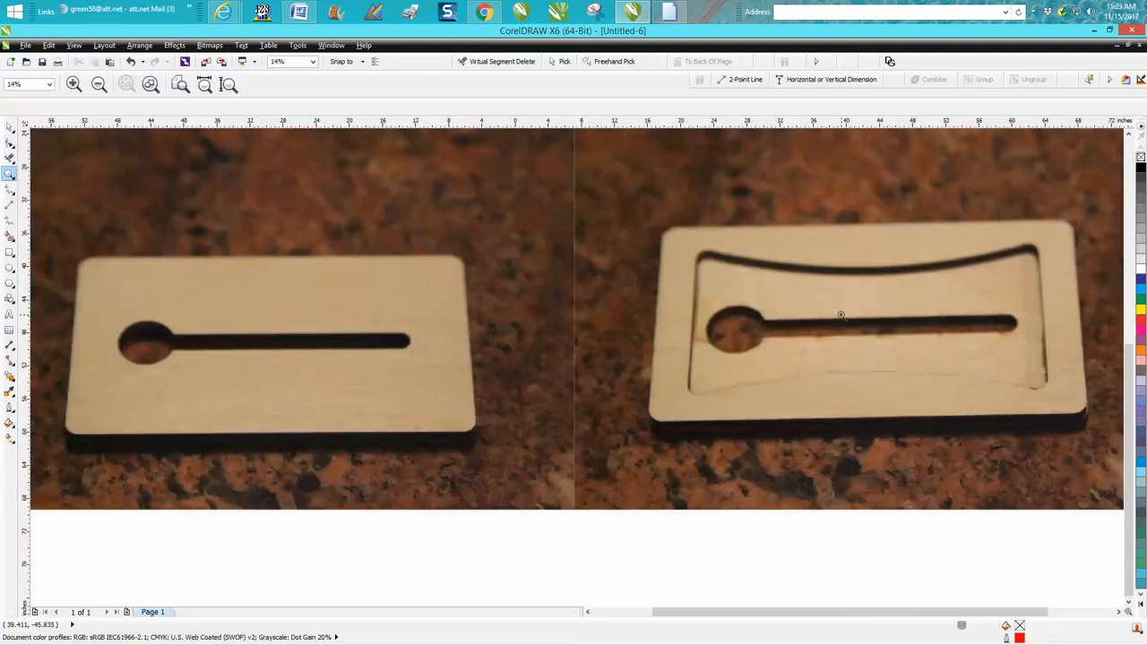
mouse_move(314, 312)
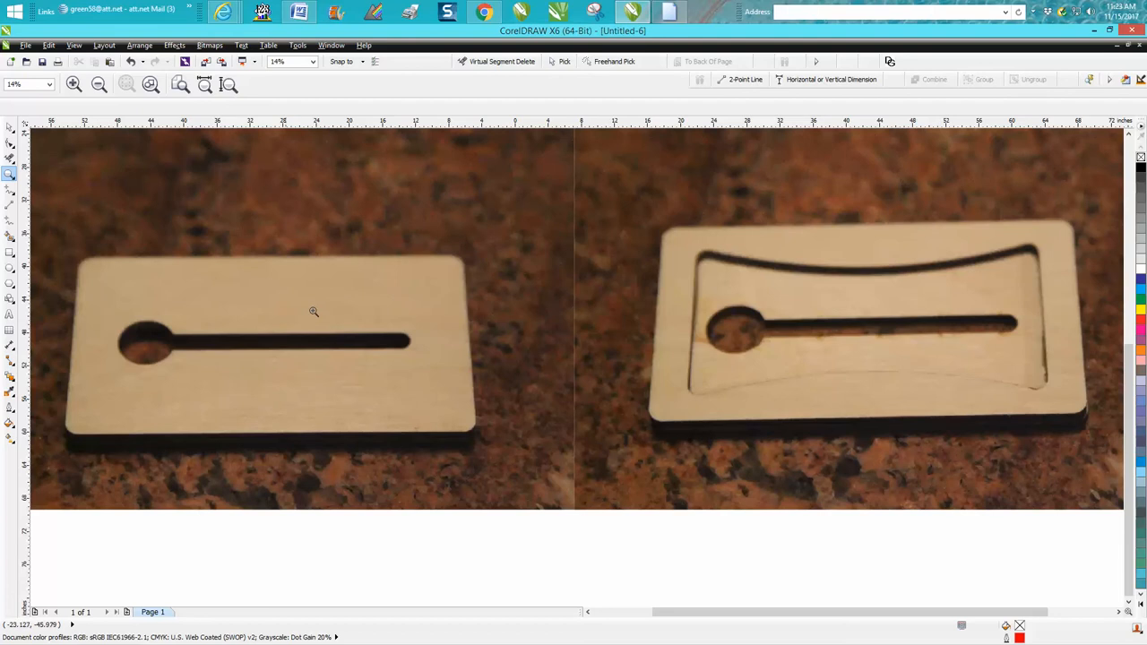
mouse_move(211, 294)
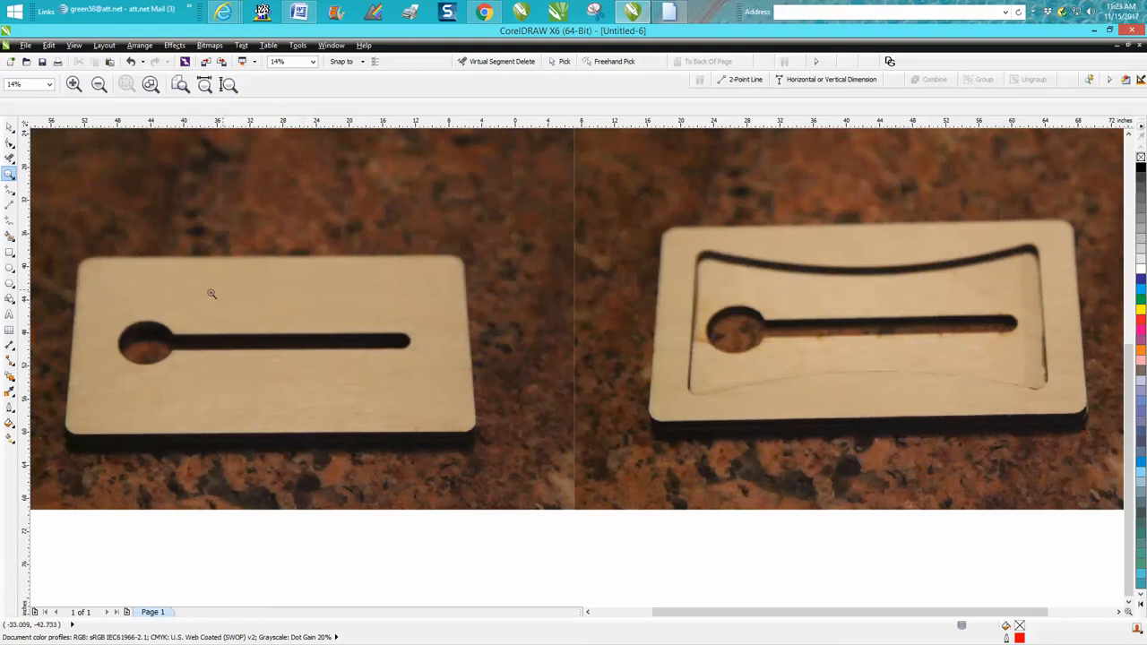
mouse_move(667, 273)
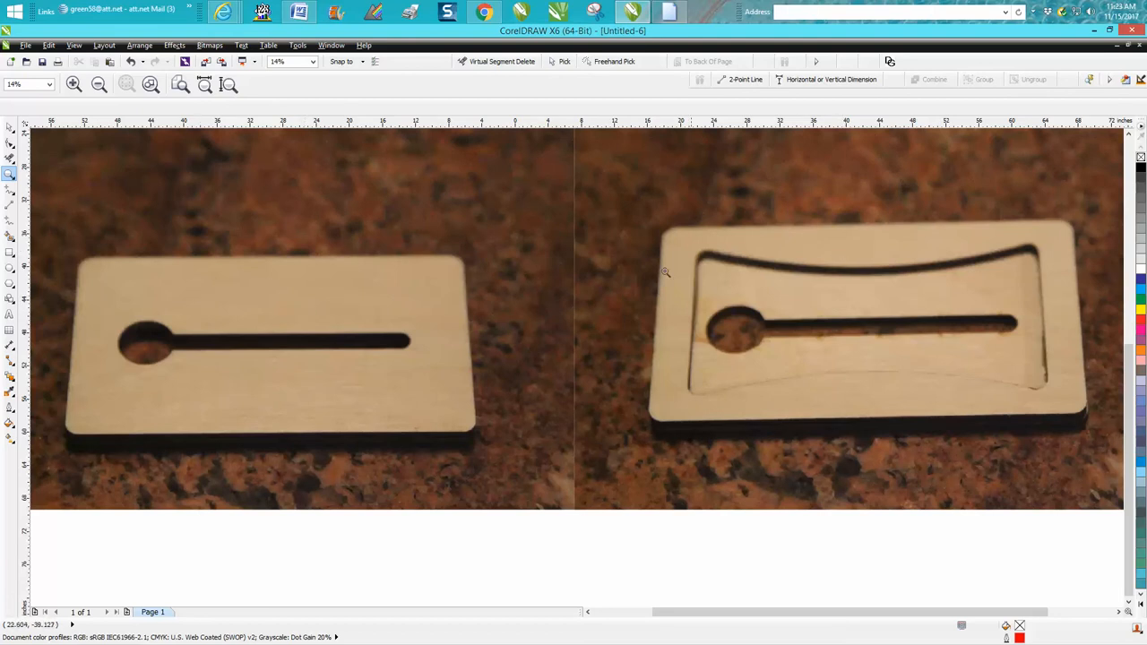
mouse_move(1065, 287)
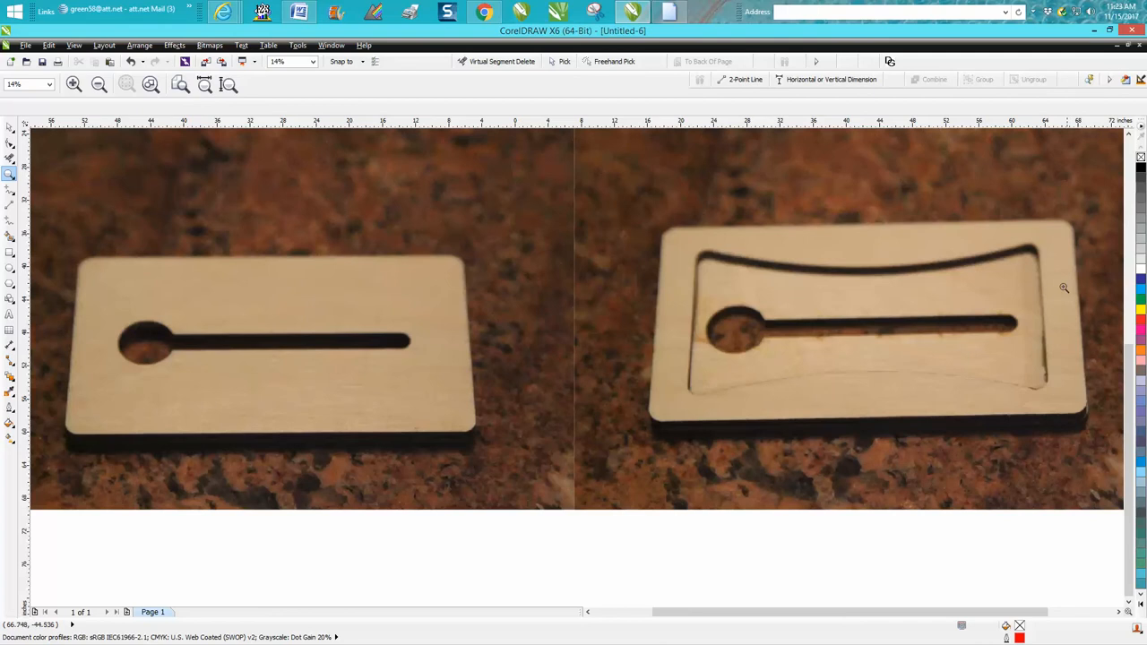
mouse_move(659, 398)
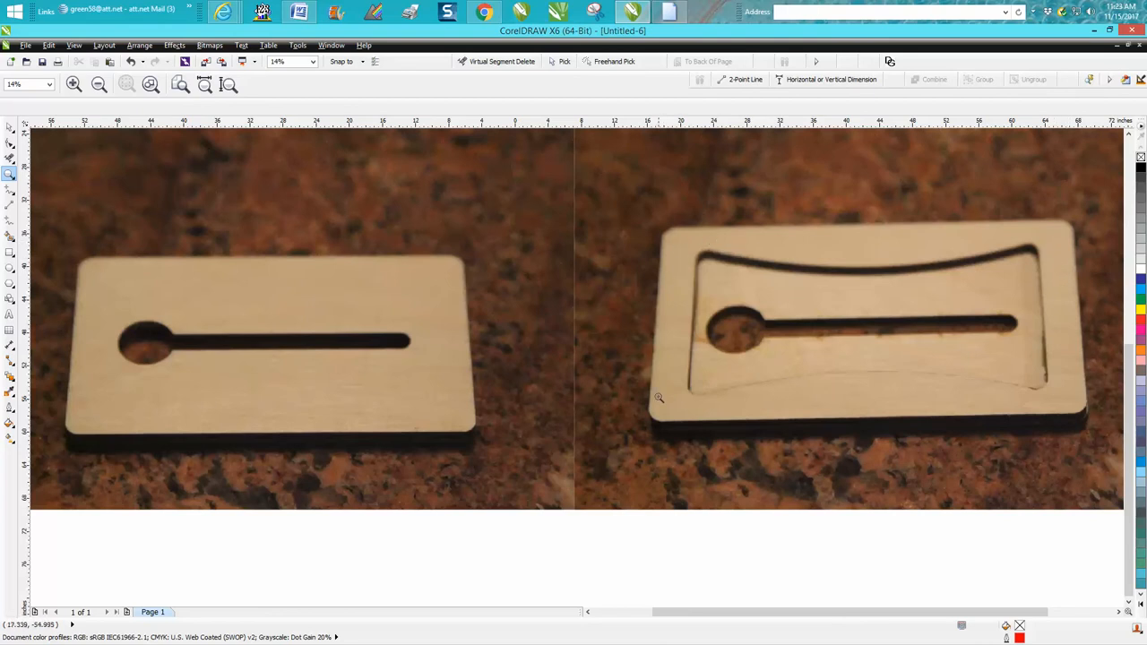
mouse_move(1061, 280)
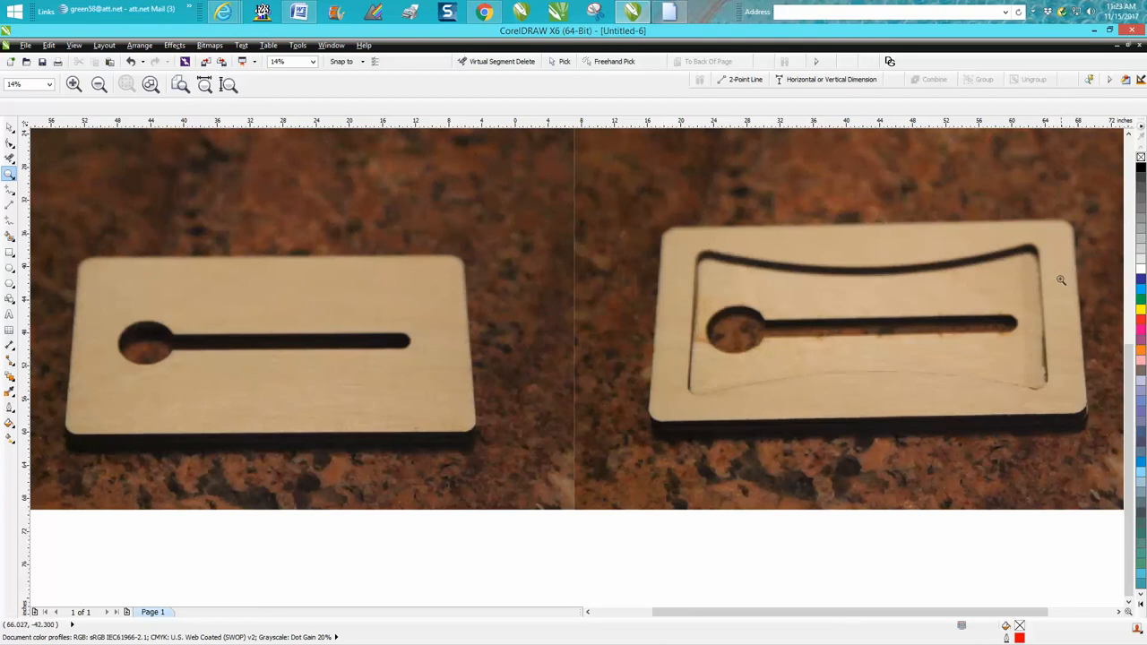
mouse_move(1067, 384)
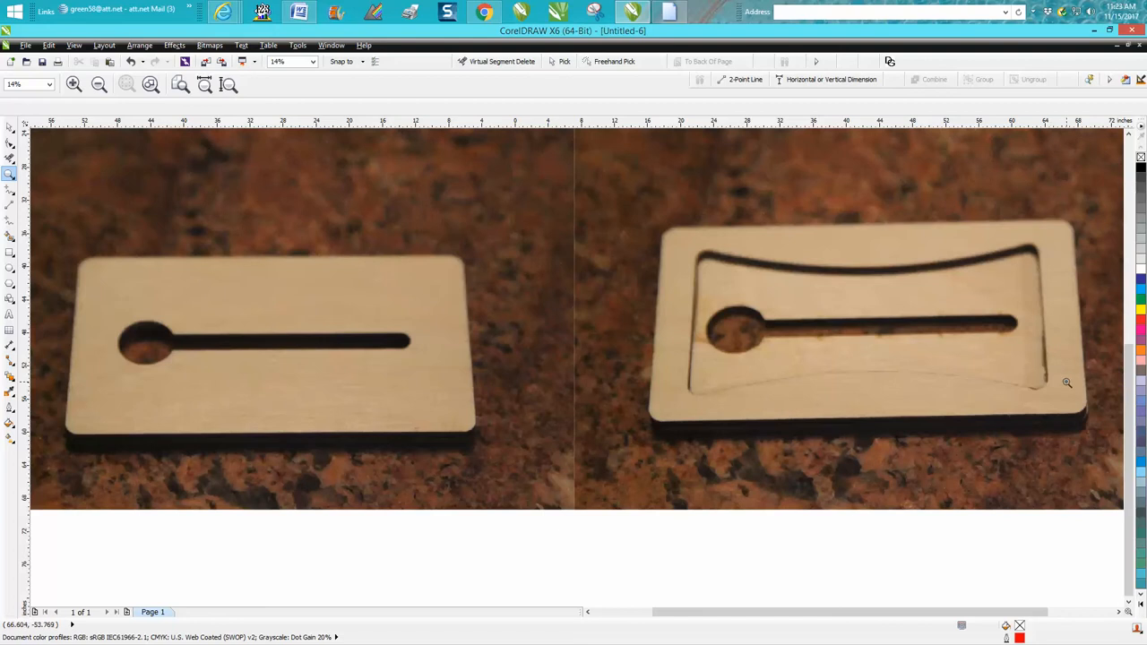
mouse_move(688, 259)
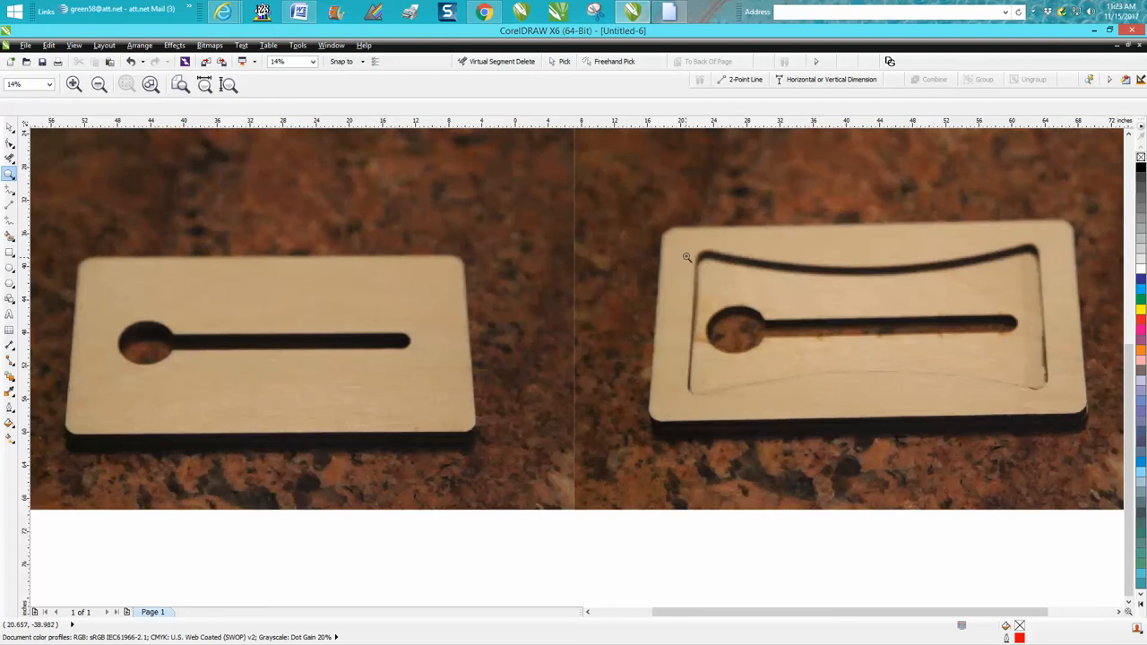
mouse_move(1054, 244)
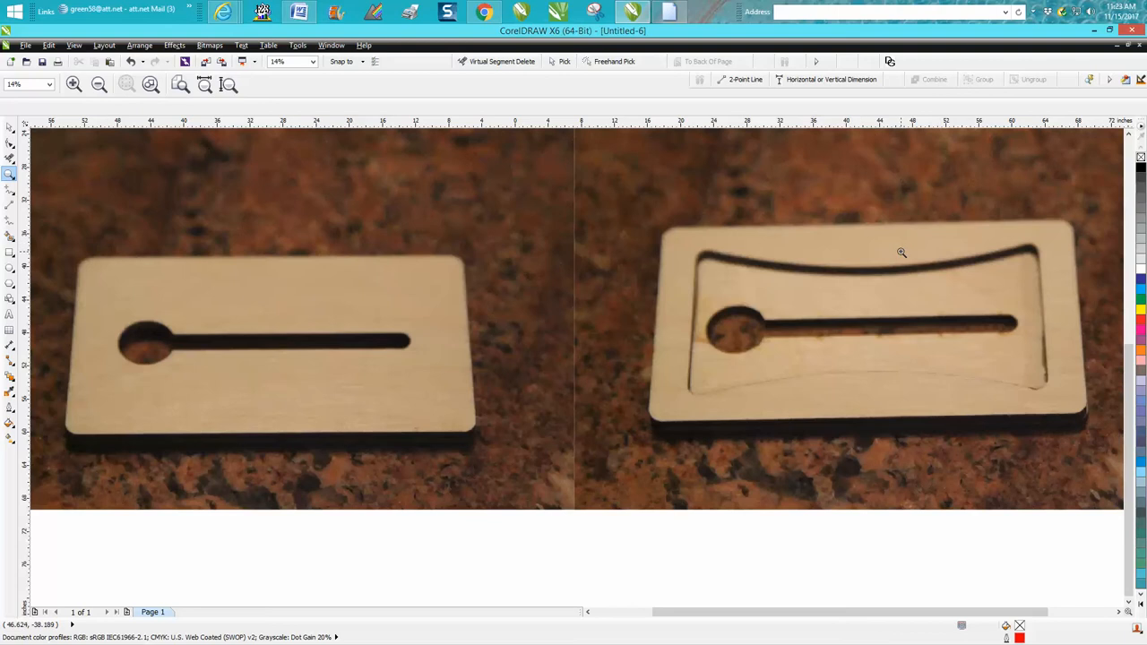
mouse_move(162, 344)
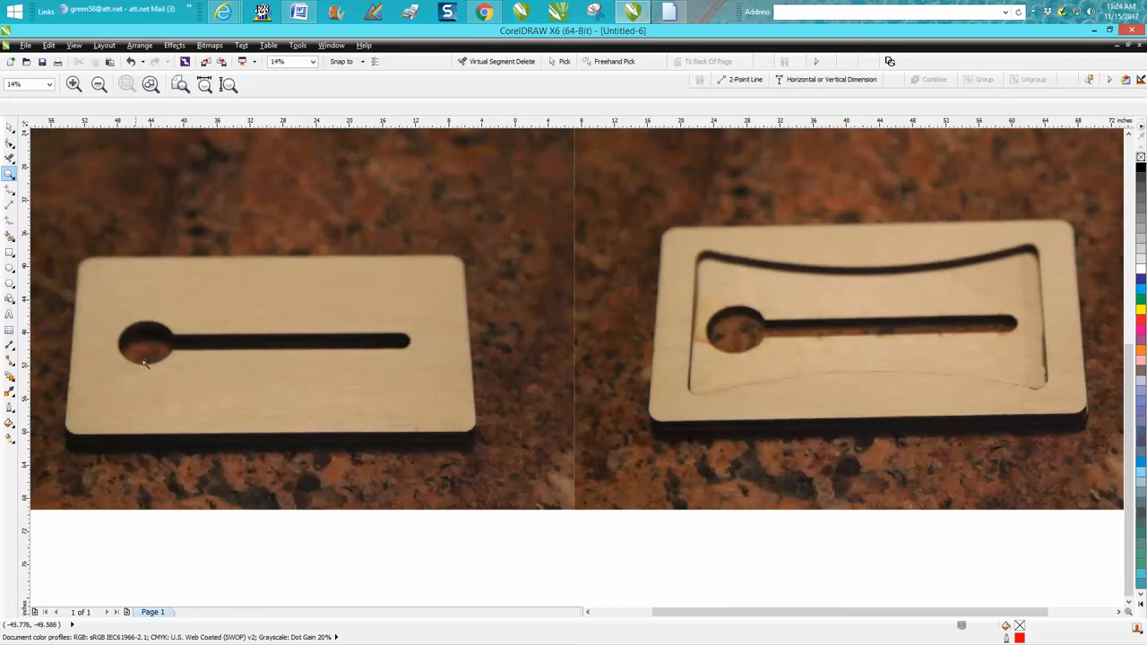
mouse_move(294, 342)
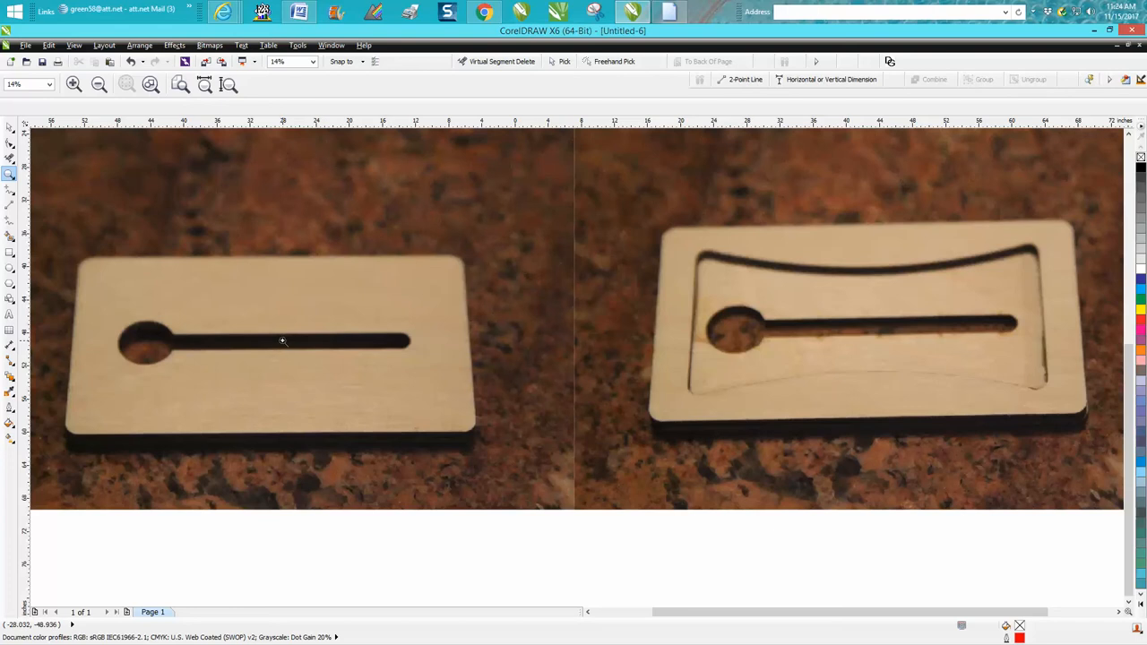
mouse_move(161, 344)
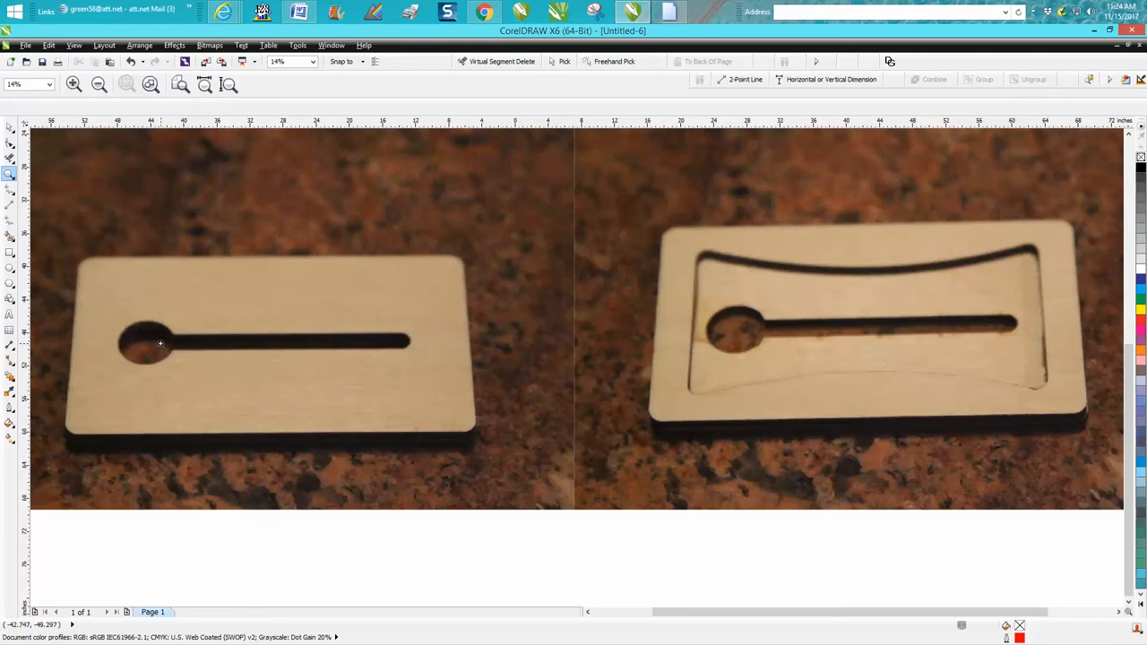
mouse_move(391, 358)
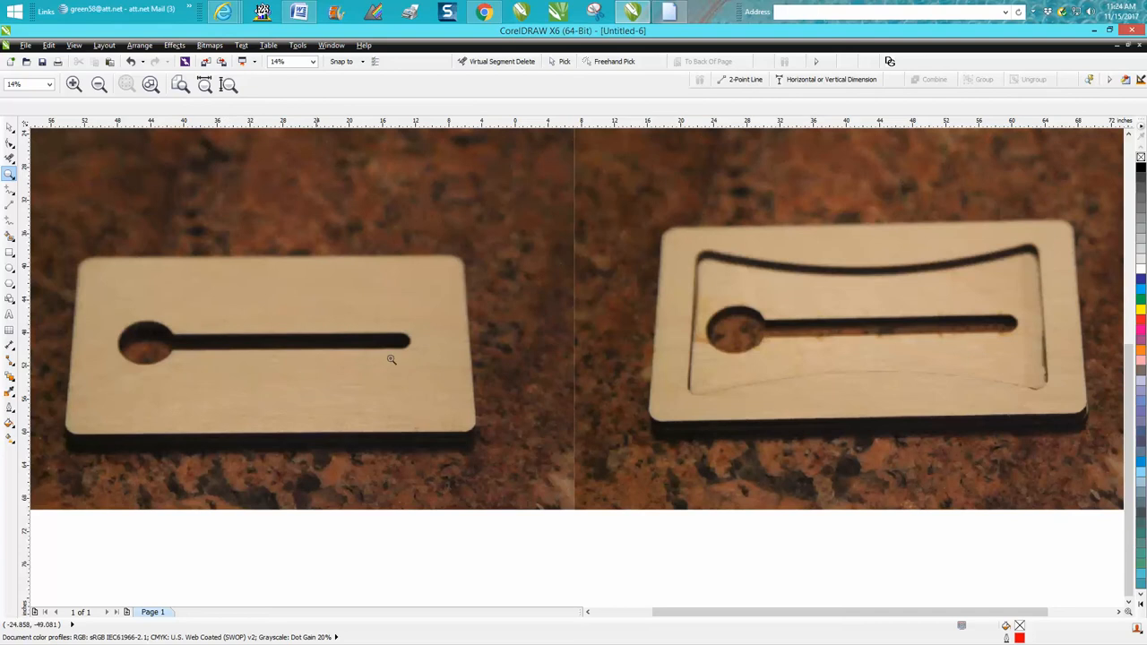
mouse_move(762, 331)
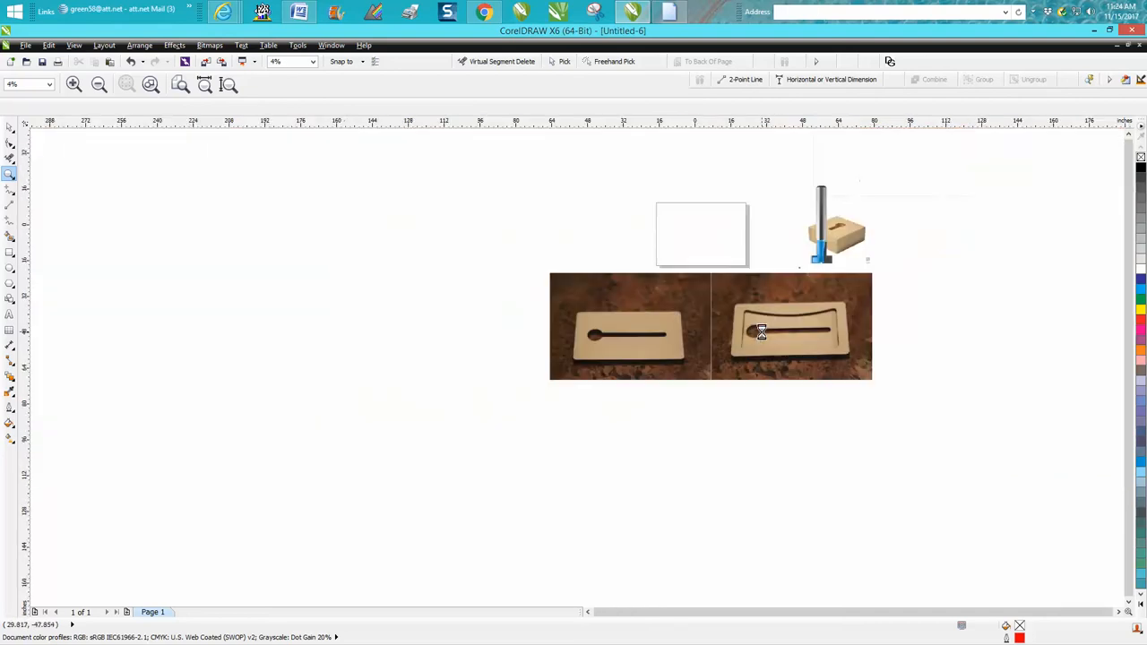
drag(732, 287, 921, 383)
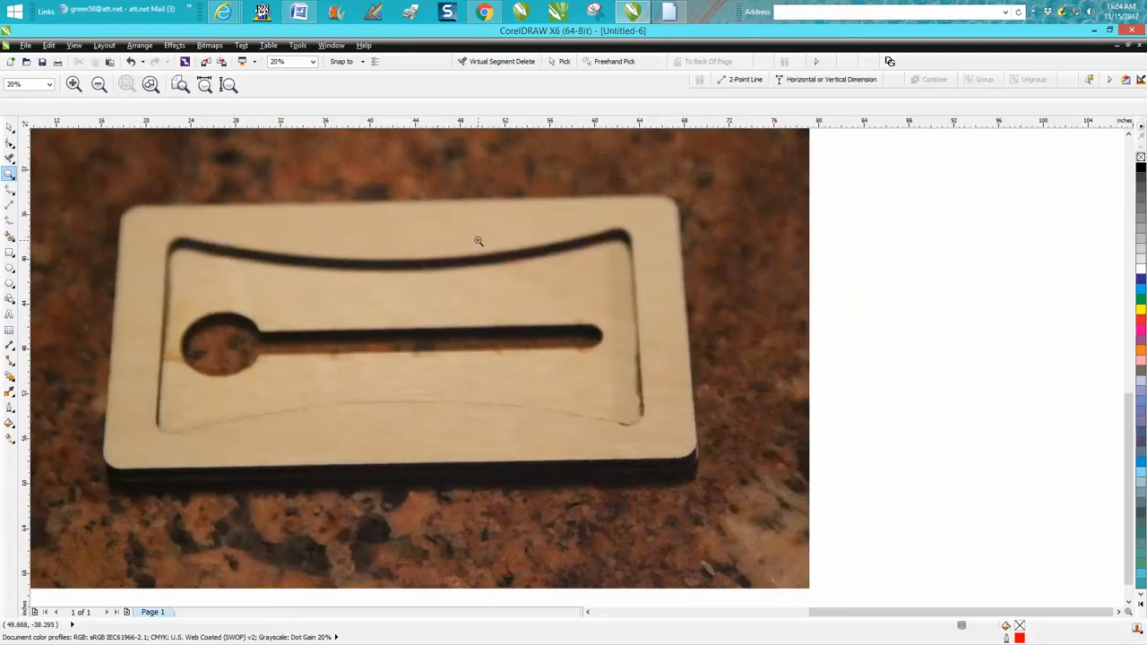
mouse_move(667, 362)
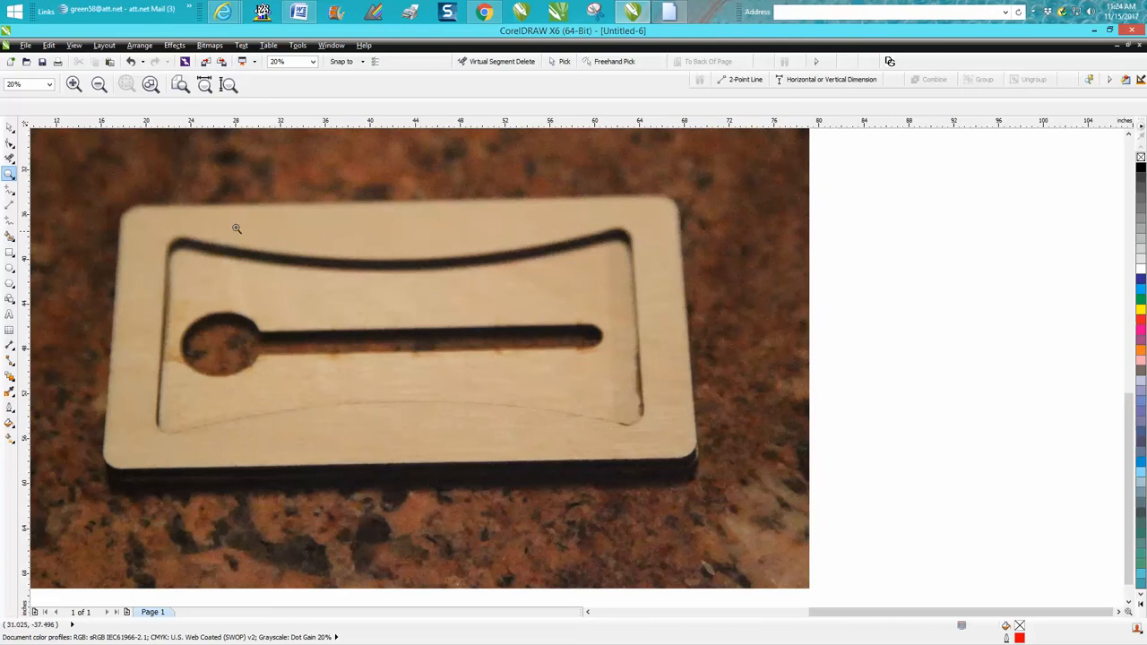
mouse_move(186, 452)
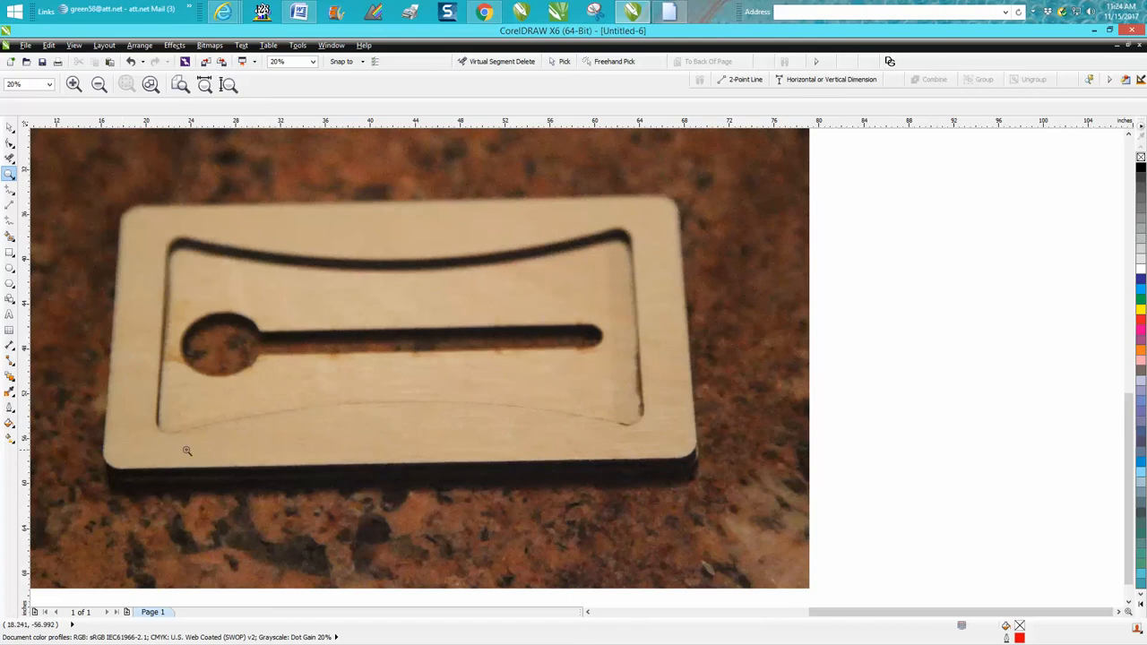
mouse_move(661, 289)
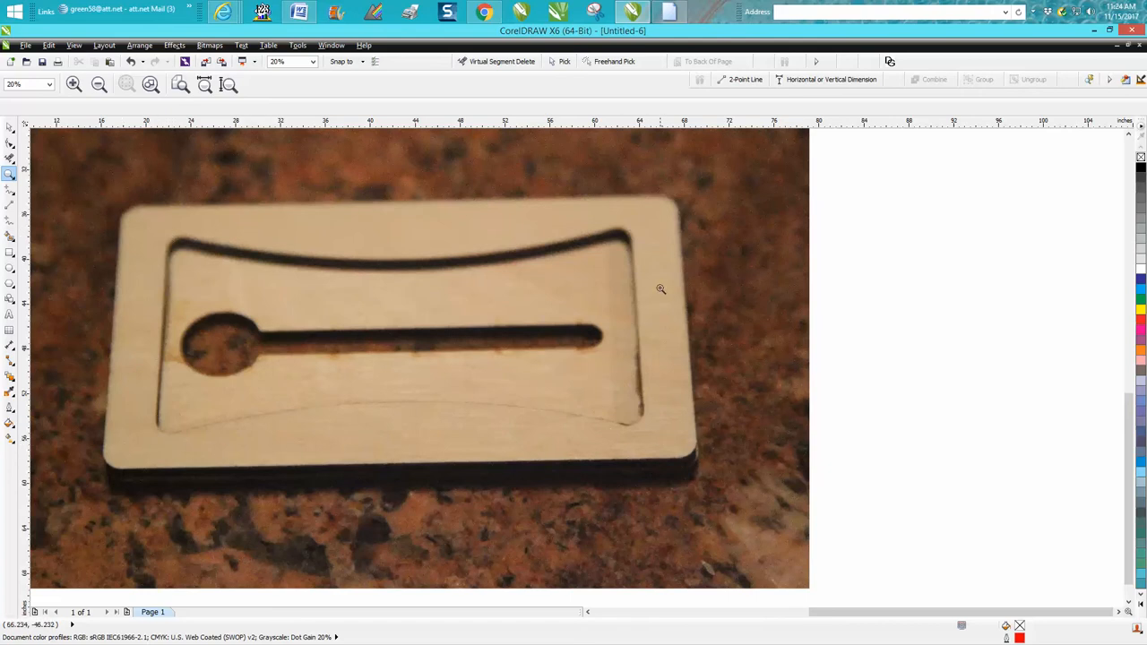
mouse_move(344, 246)
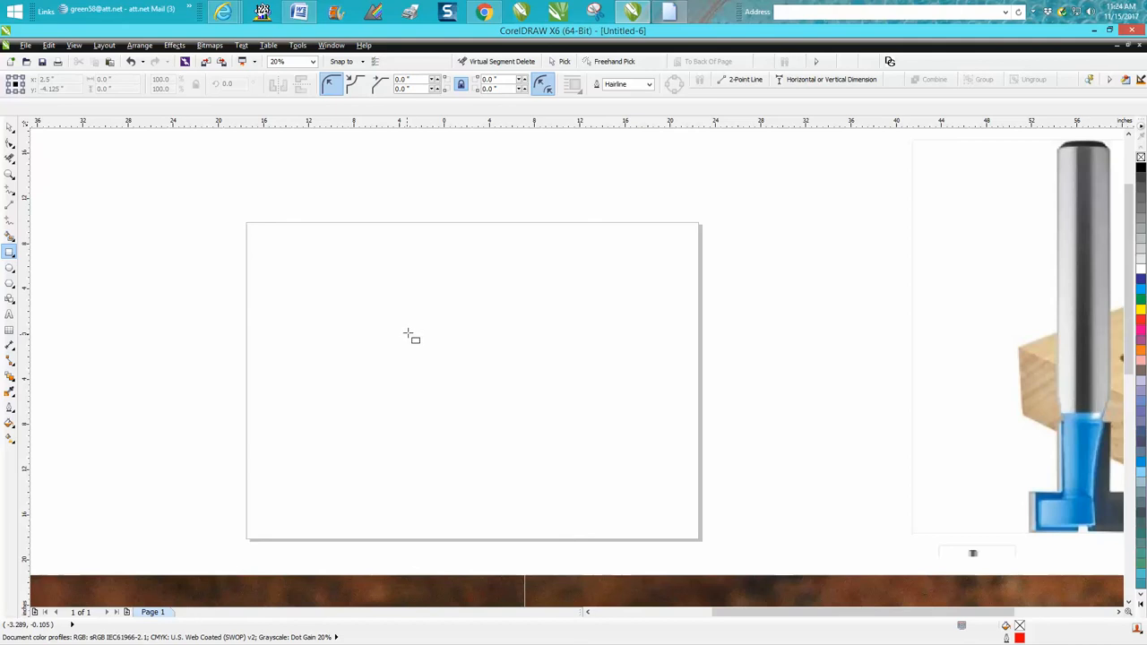
Draw a small red-outlined rectangle, size it in the property bar and round its corners.
drag(409, 330, 452, 350)
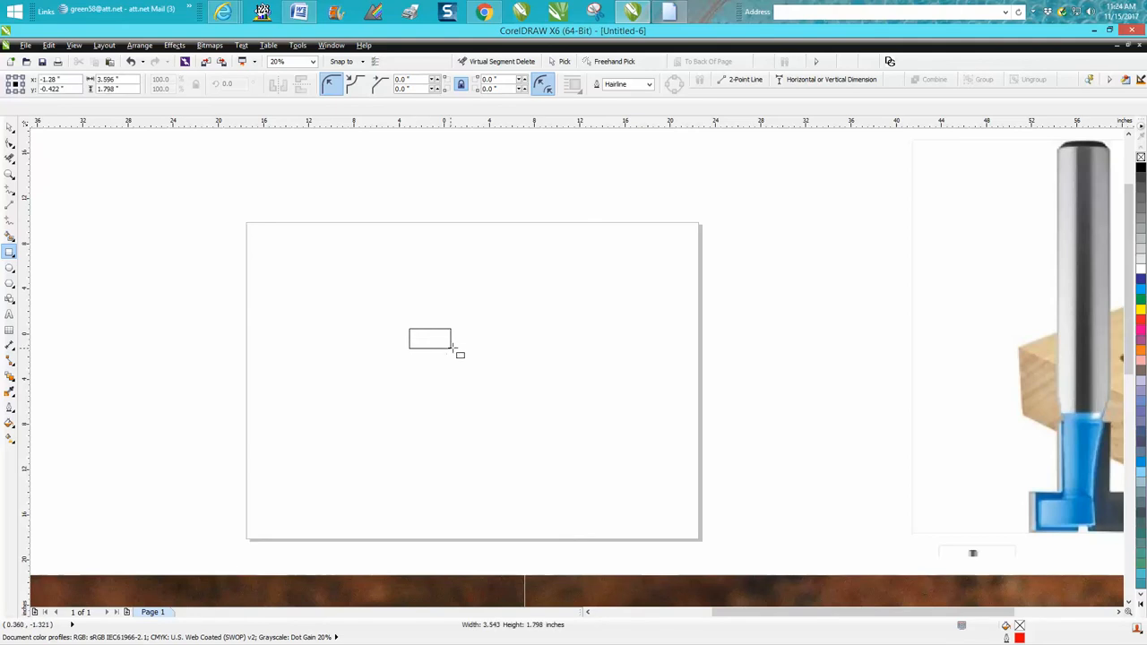
click(432, 339)
text(4)
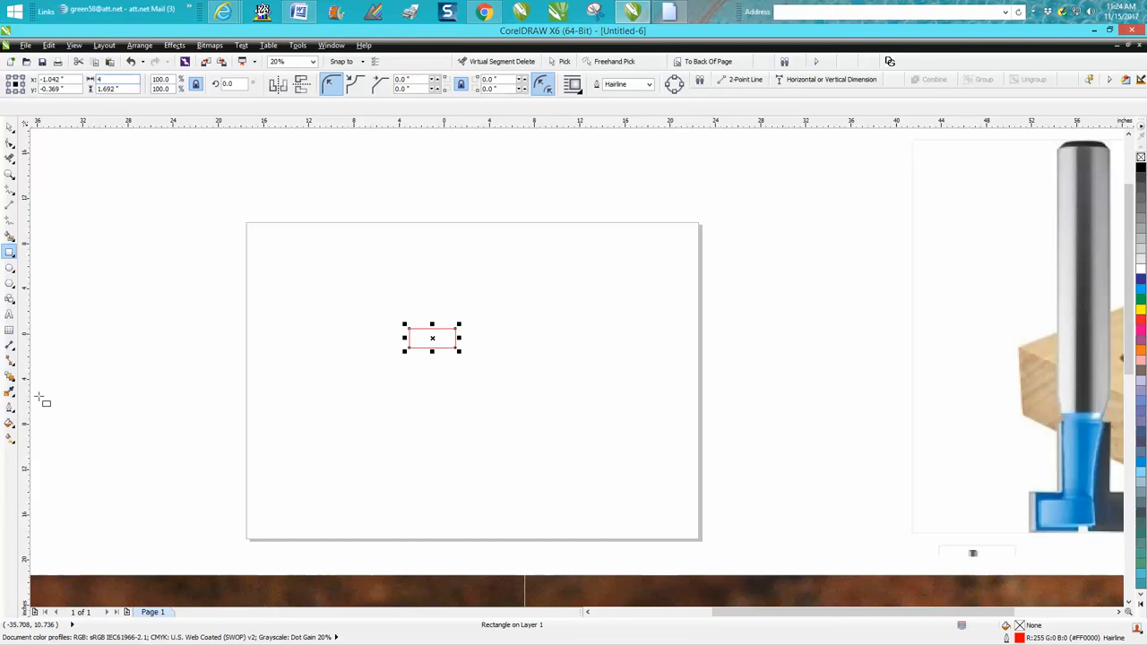
click(115, 89)
text(2.0)
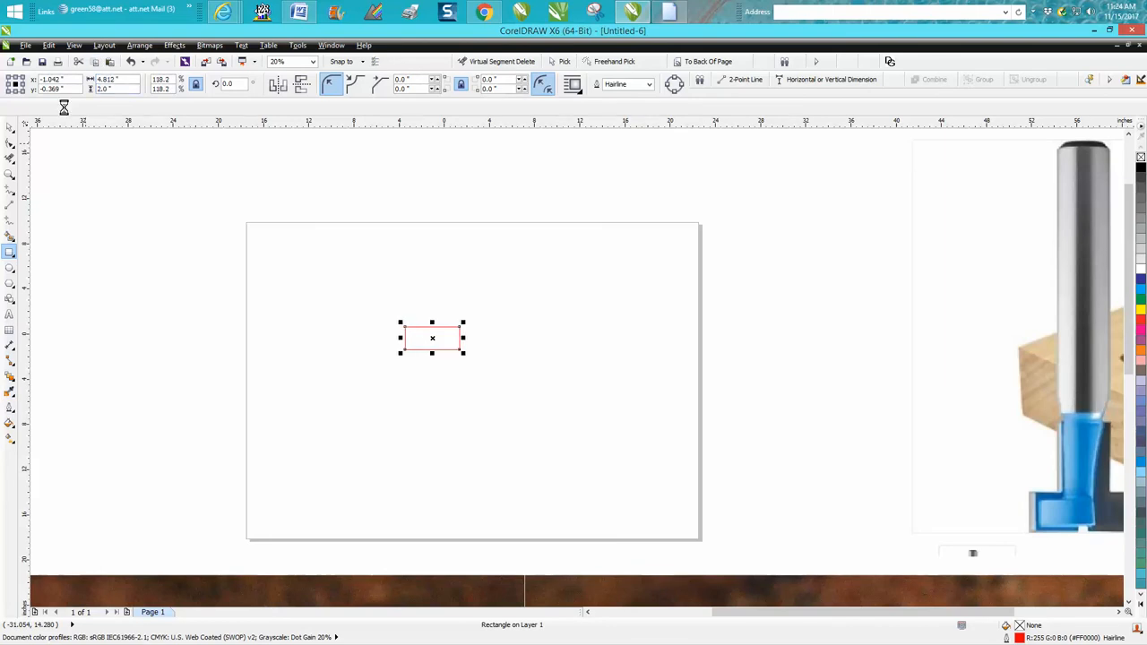
drag(432, 337, 471, 380)
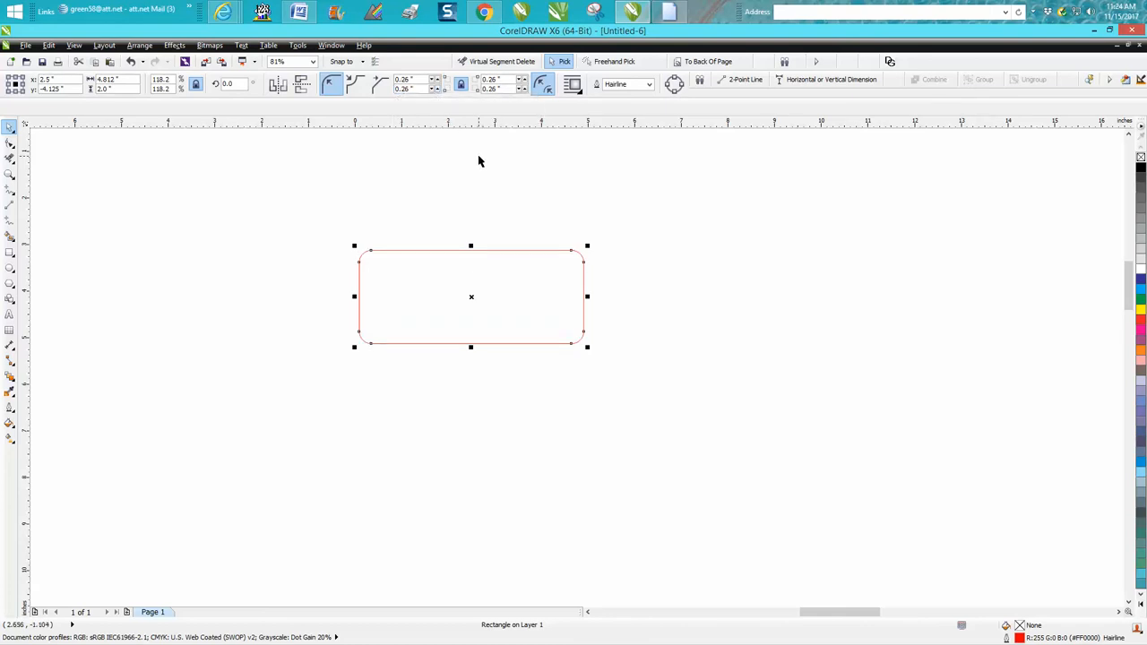
mouse_move(482, 158)
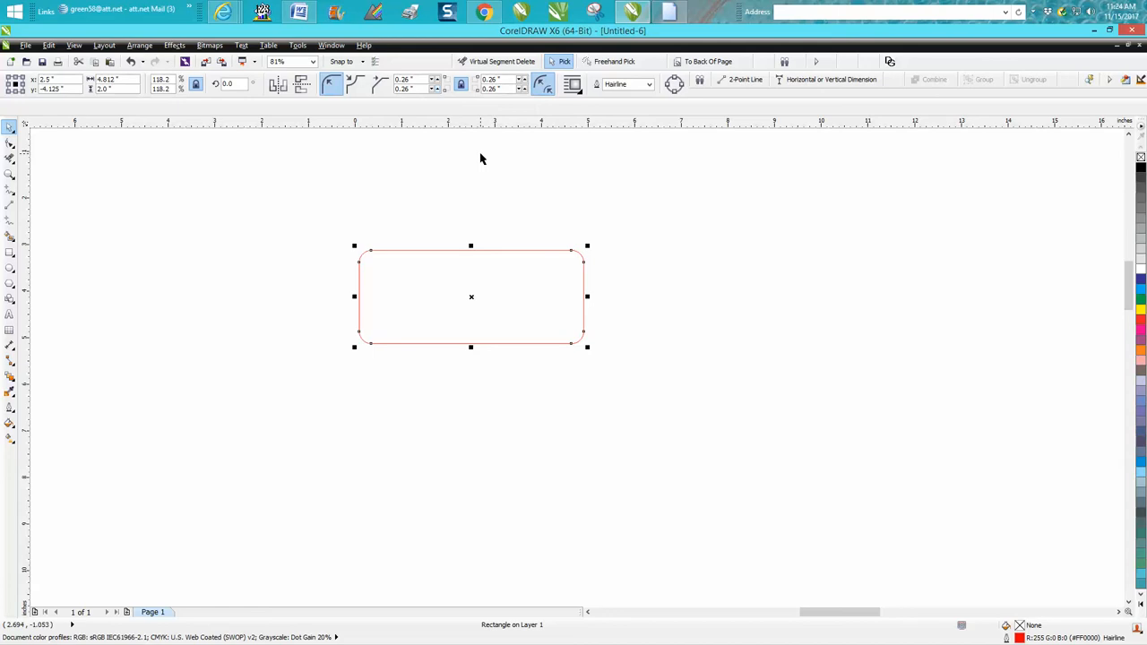
mouse_move(636, 247)
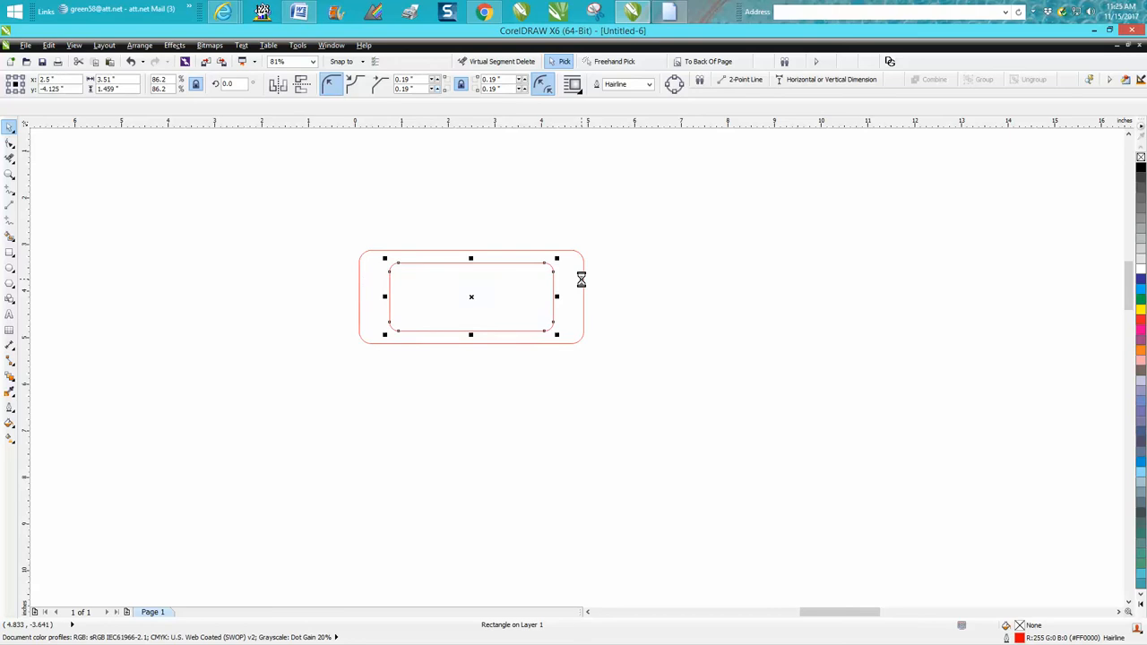
mouse_move(44, 217)
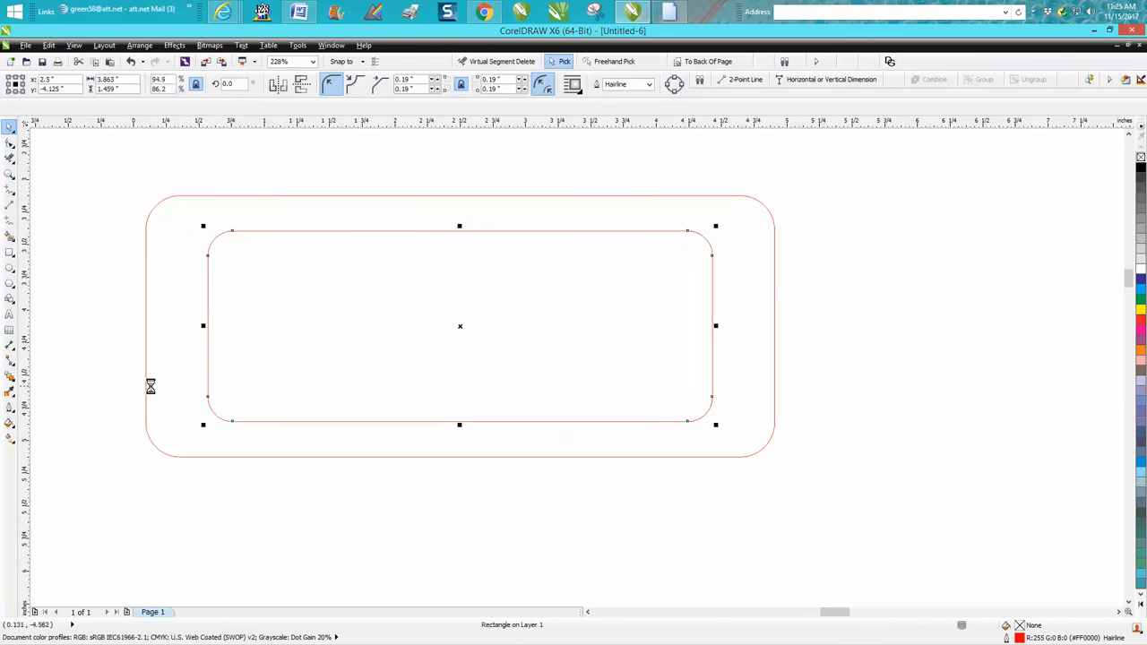
mouse_move(366, 393)
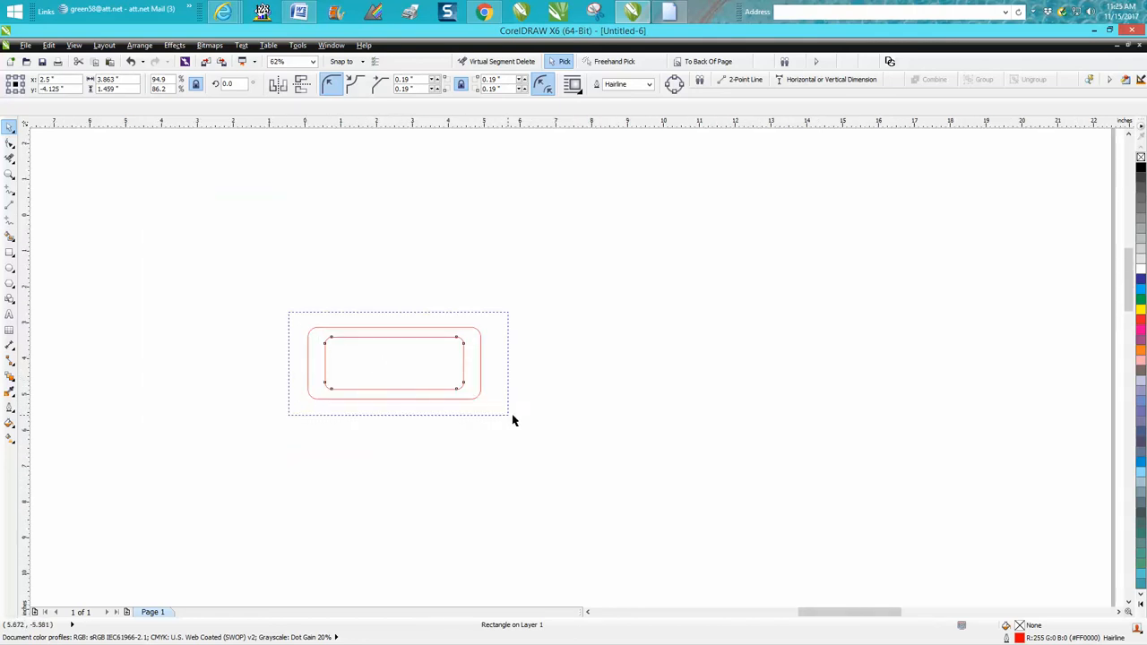
Copy the frame group below the original and delete the copy's inner rectangle.
click(394, 362)
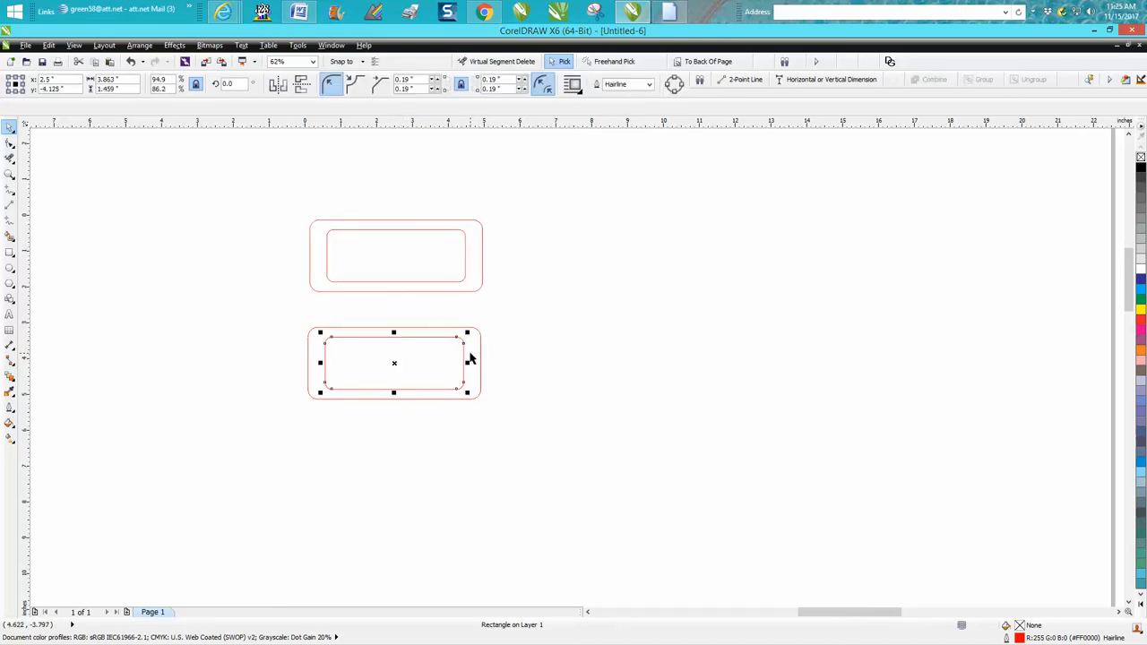
click(129, 331)
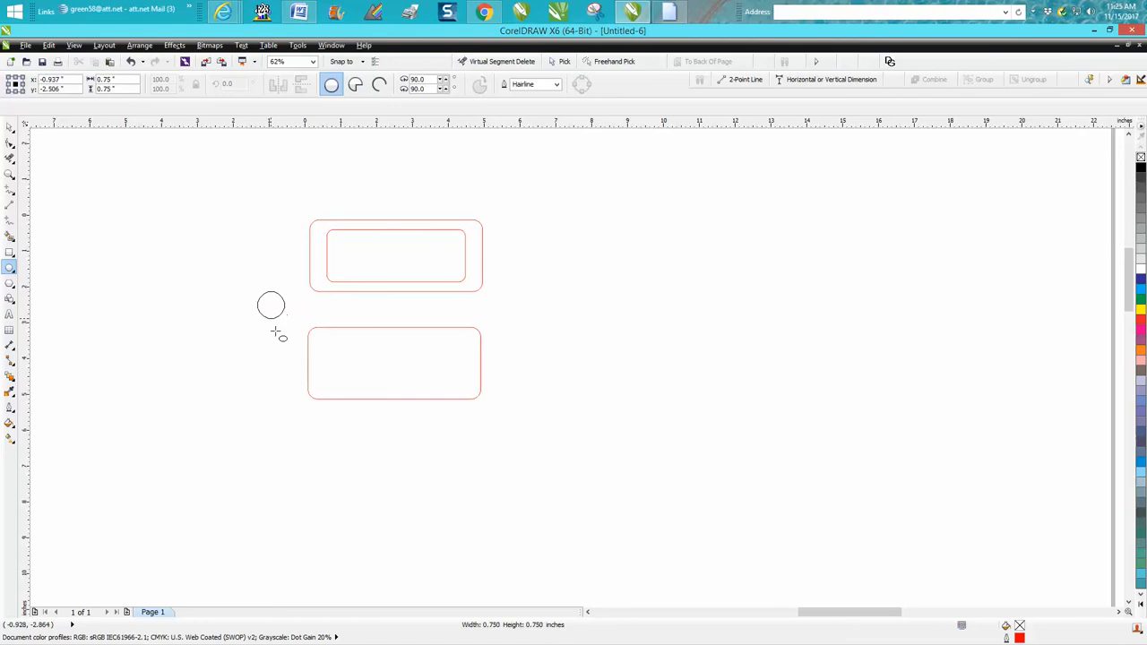
Draw a nail circle and a long slot rectangle with 0.14 corner radius inside the lower plate.
click(272, 305)
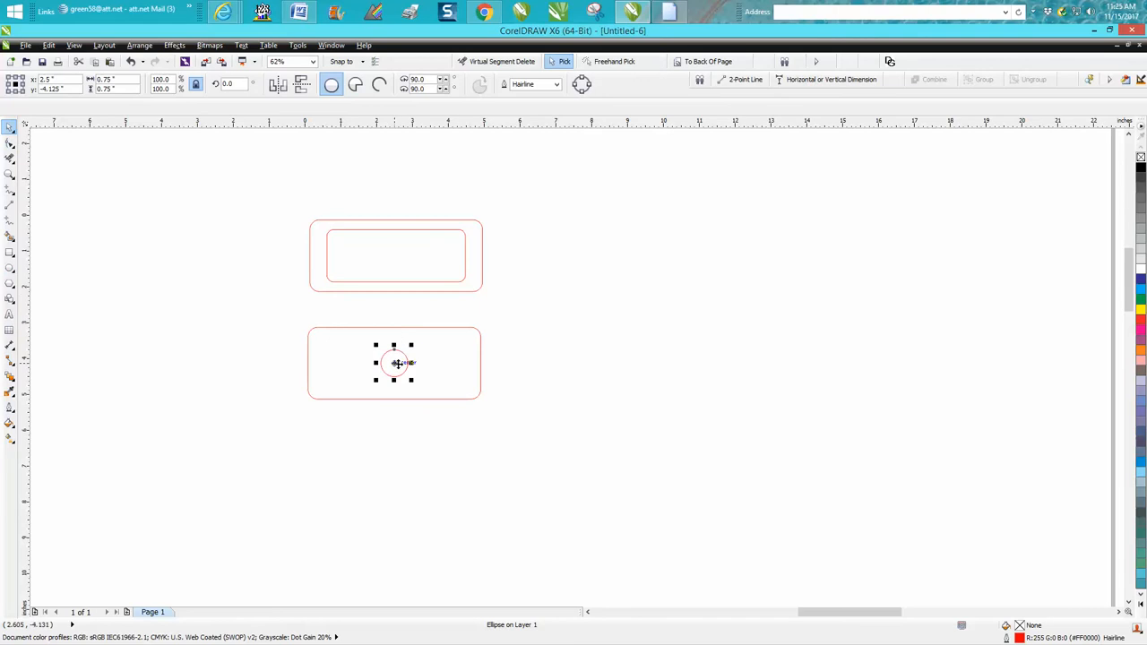
drag(394, 363, 451, 362)
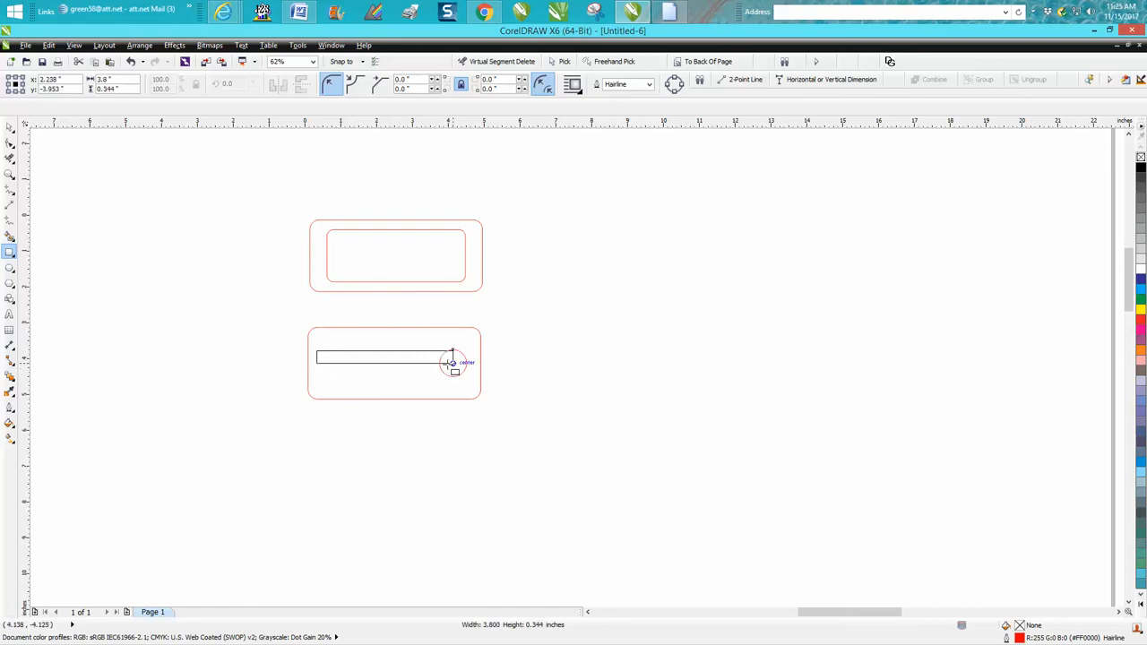
click(380, 356)
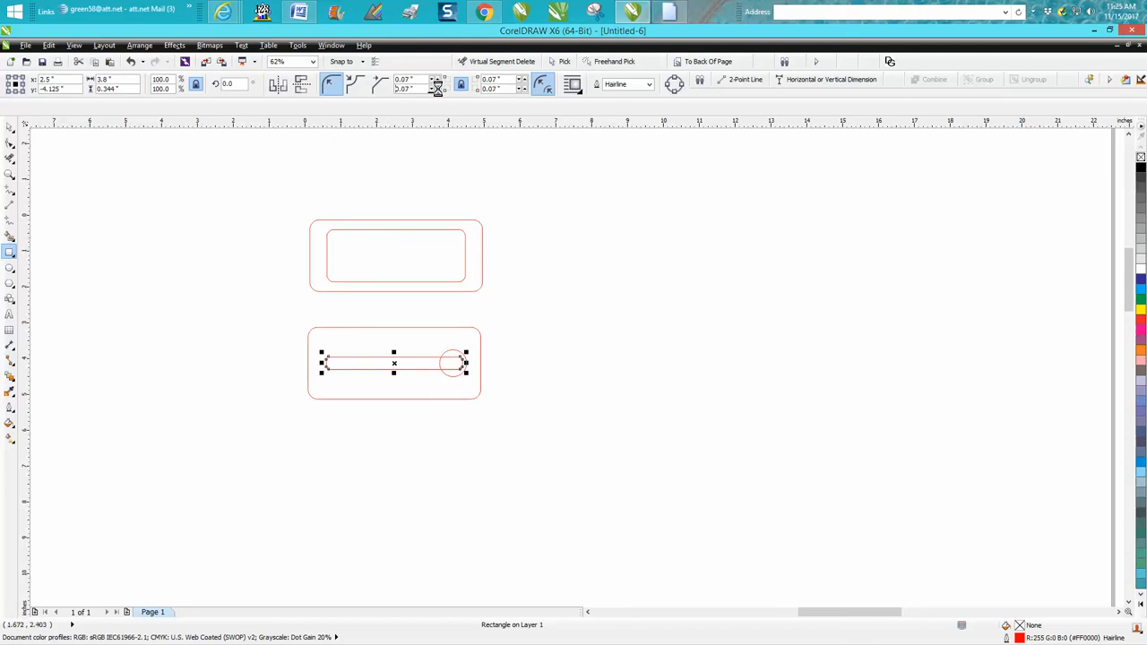
text(0.14)
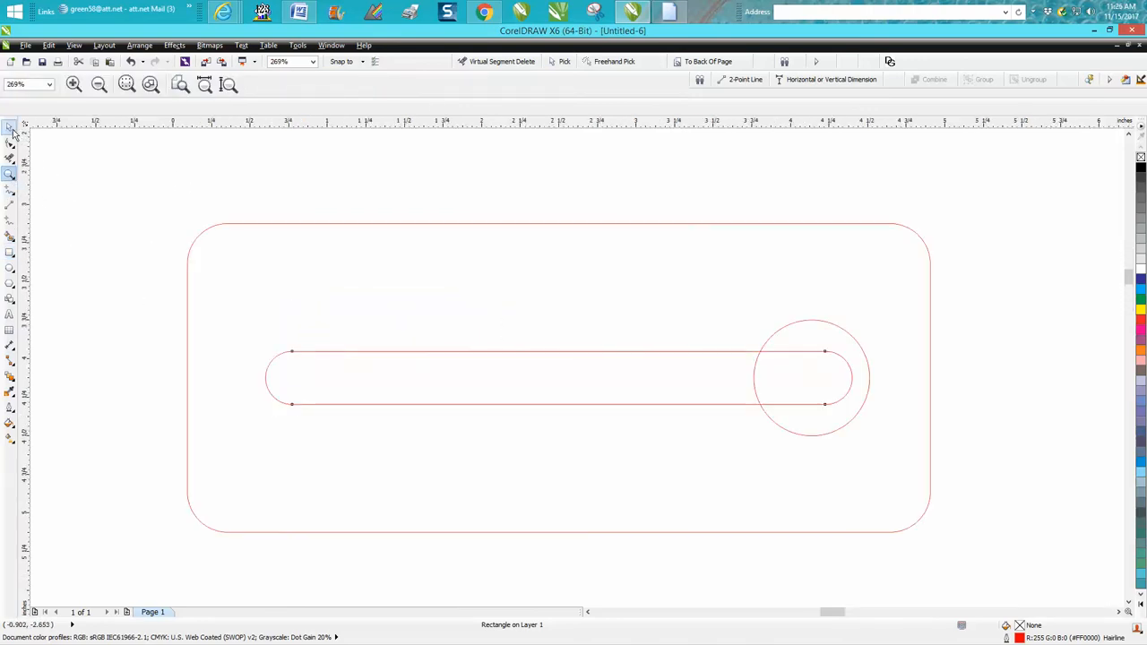
mouse_move(11, 157)
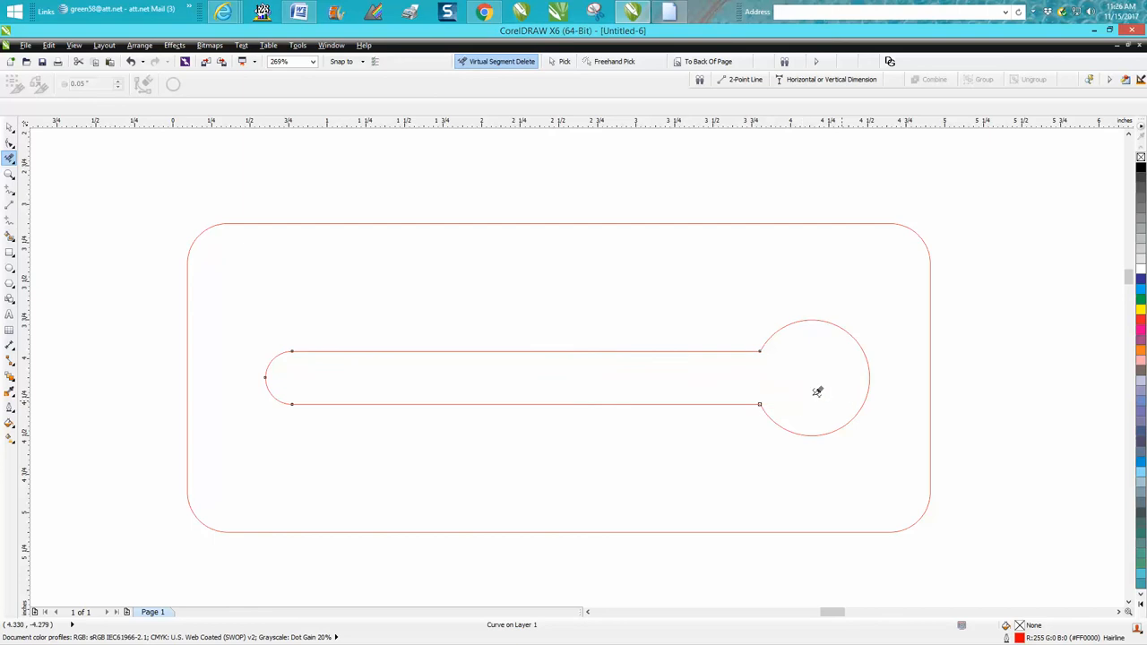
Trim the overlapping segments between slot and circle into one keyhole outline.
click(563, 61)
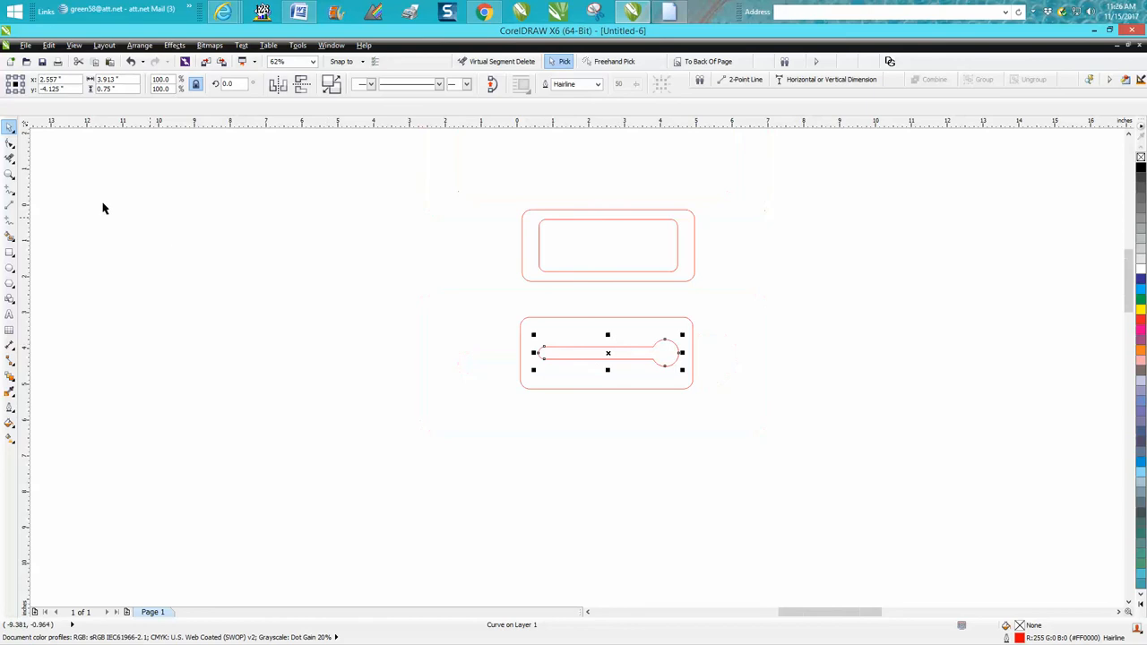
mouse_move(531, 330)
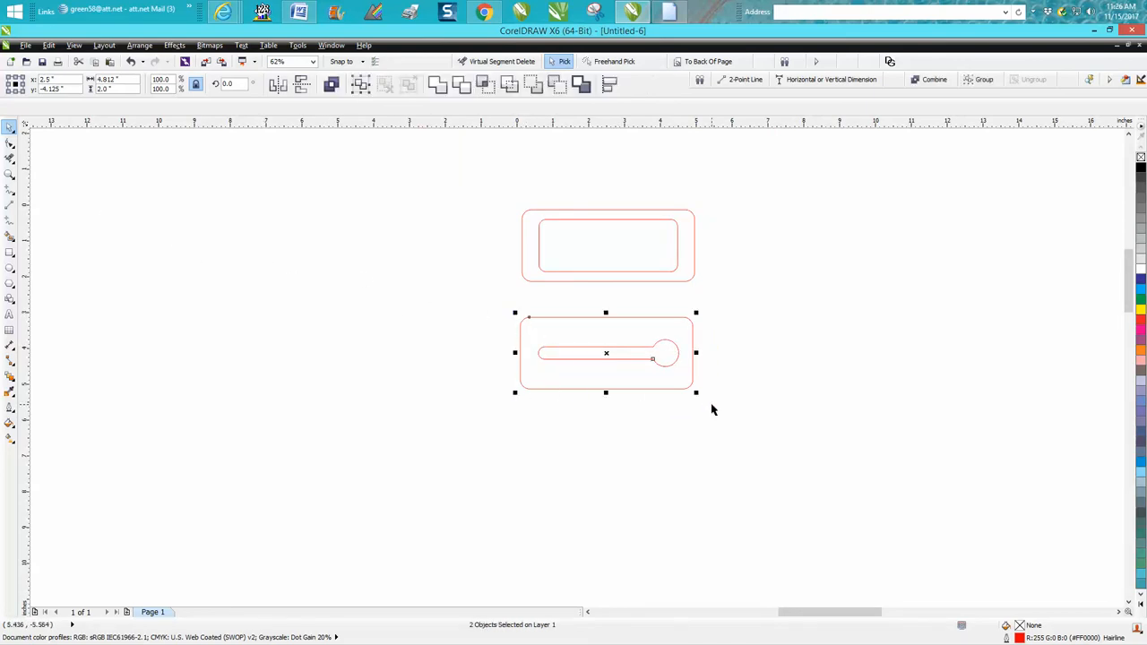
Drag the rounded frame down onto the keyhole plate so the two layers stack centered.
click(983, 79)
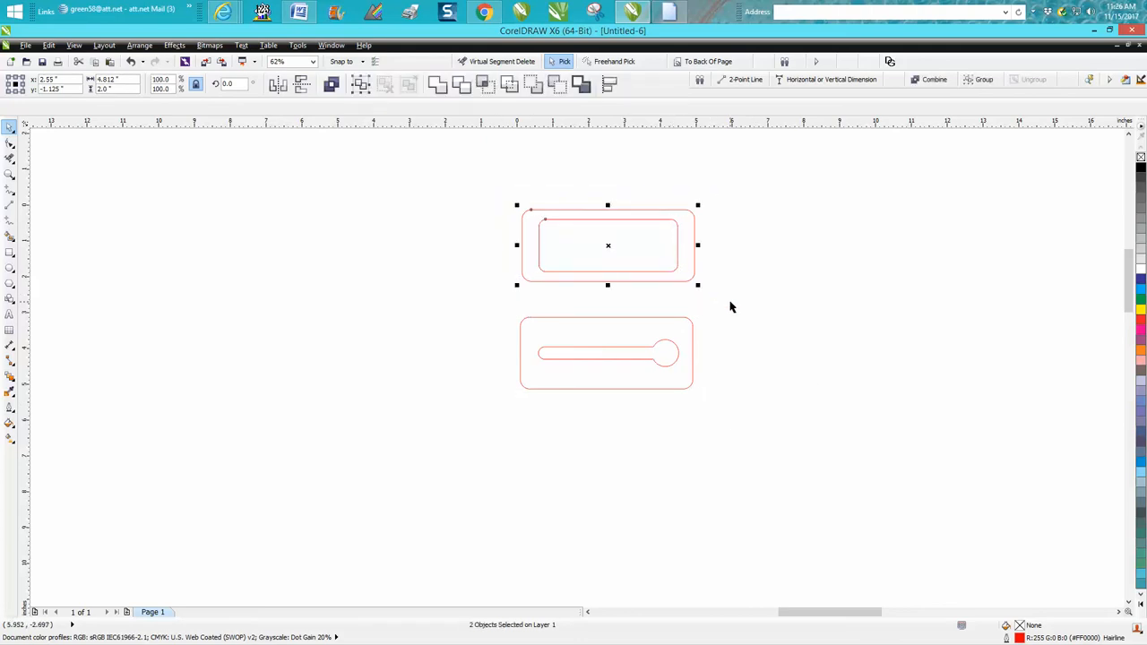
drag(608, 244, 606, 352)
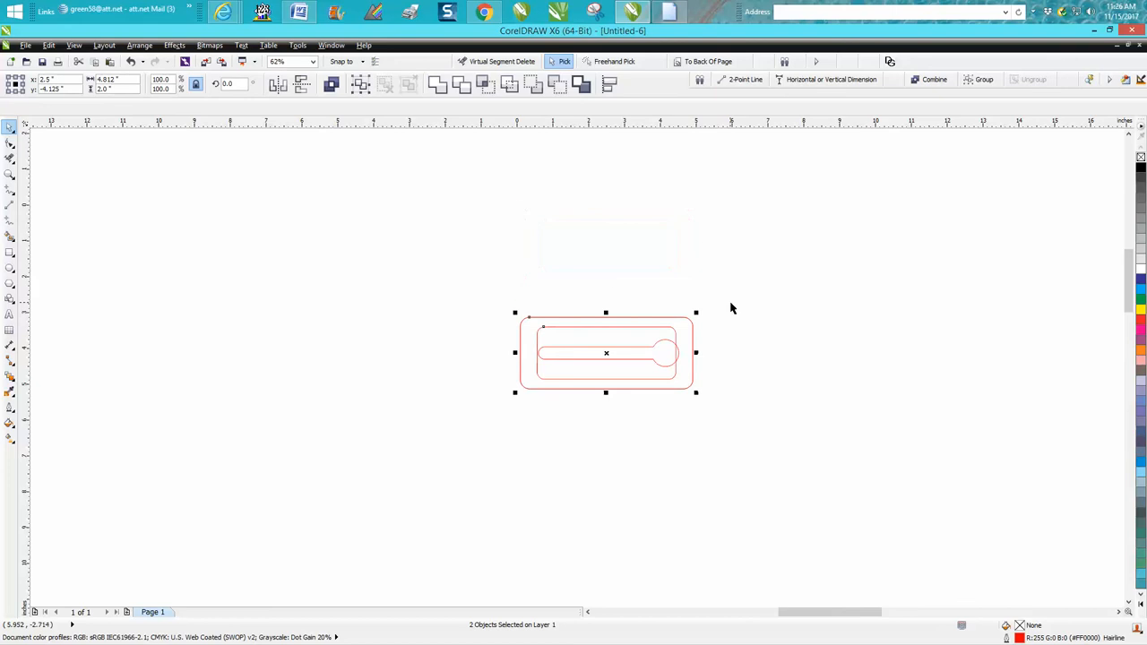
mouse_move(29, 196)
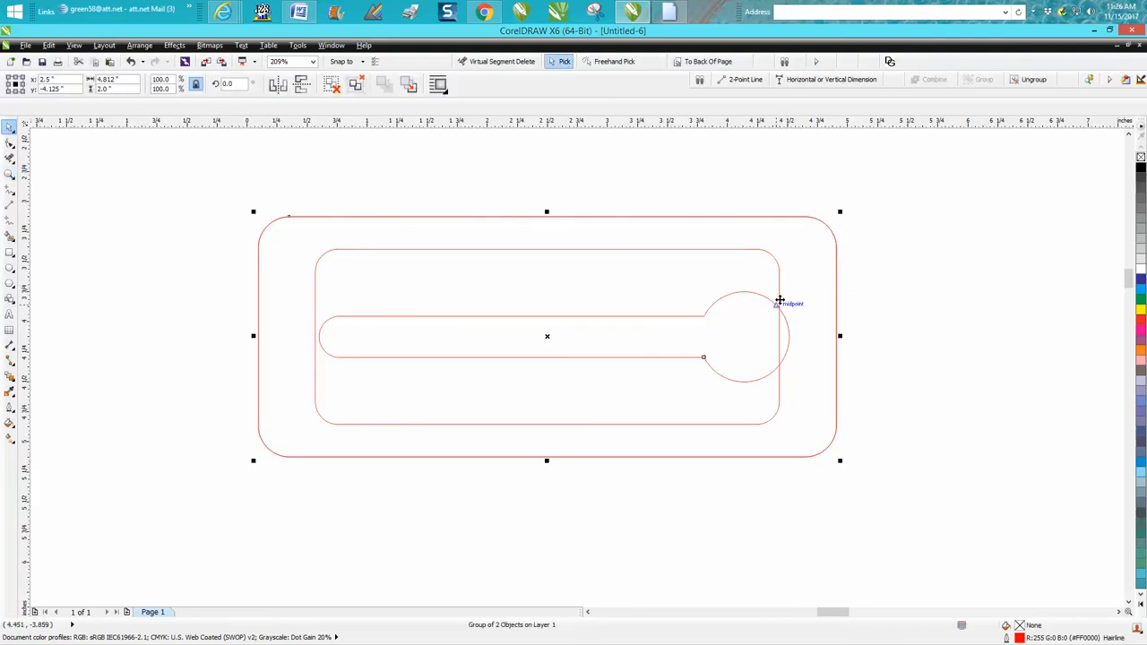
mouse_move(846, 273)
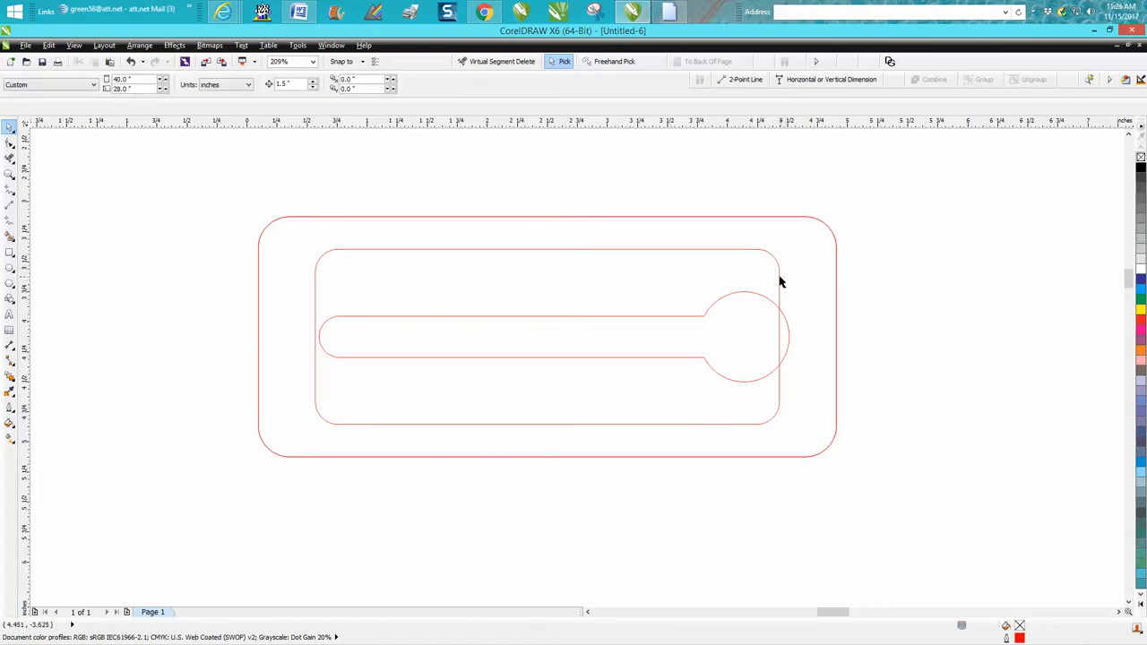
Select the inner rounded rectangle and widen it toward the frame's sides.
click(547, 337)
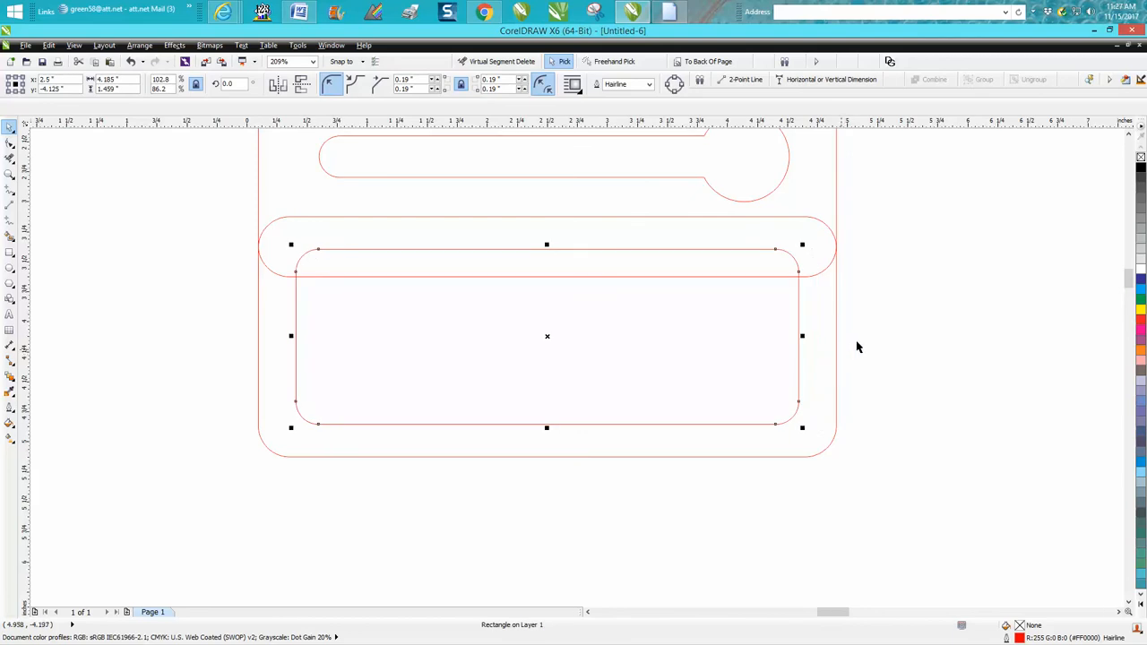
mouse_move(261, 241)
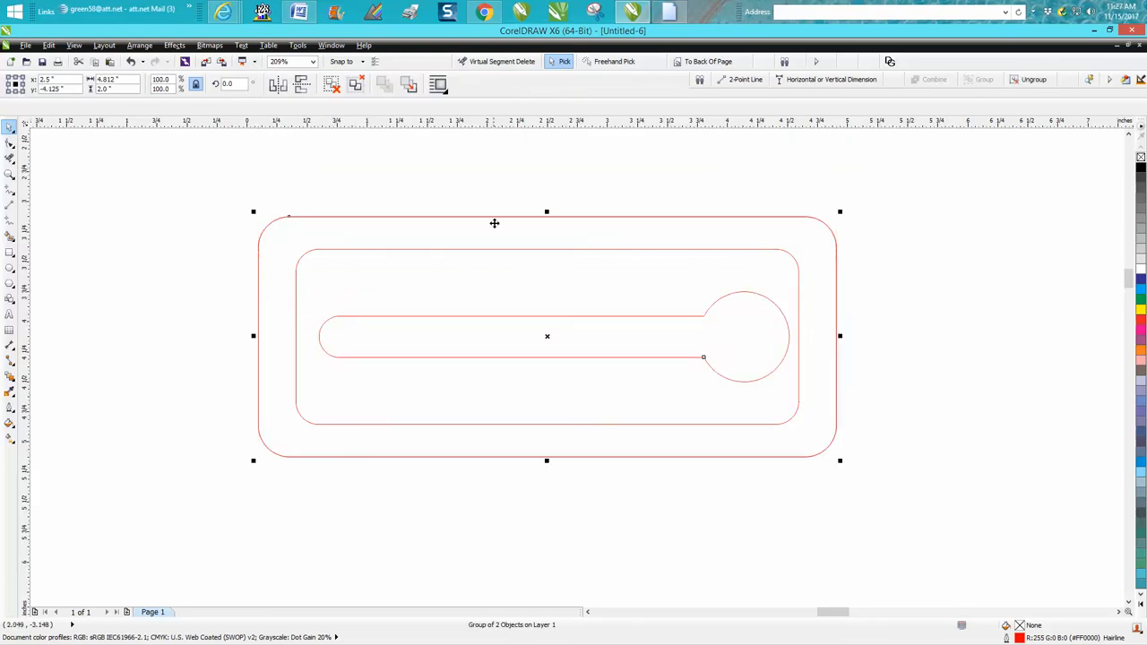
mouse_move(755, 364)
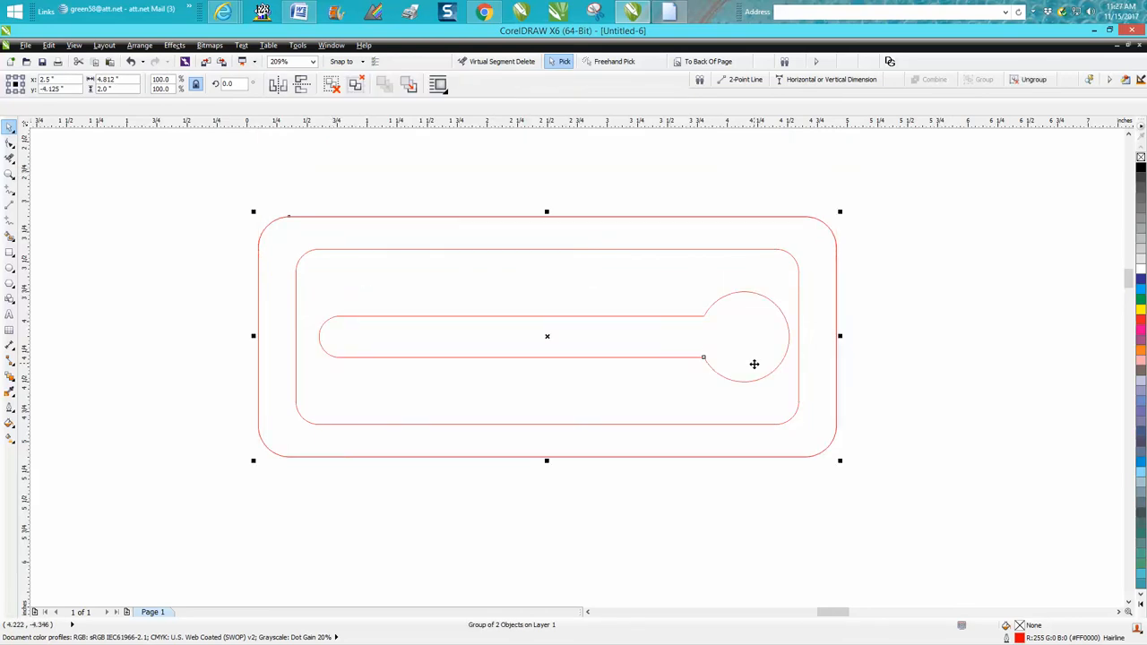
mouse_move(572, 249)
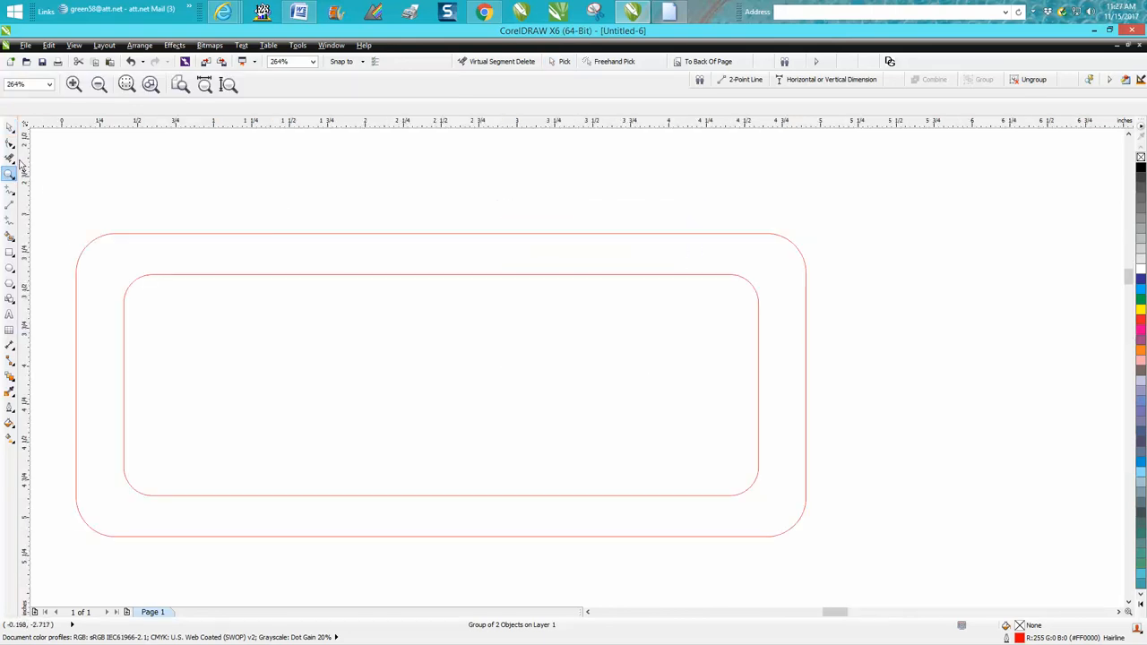
Convert the inner rounded rectangle to curves and bend its top and bottom edges inward.
click(439, 385)
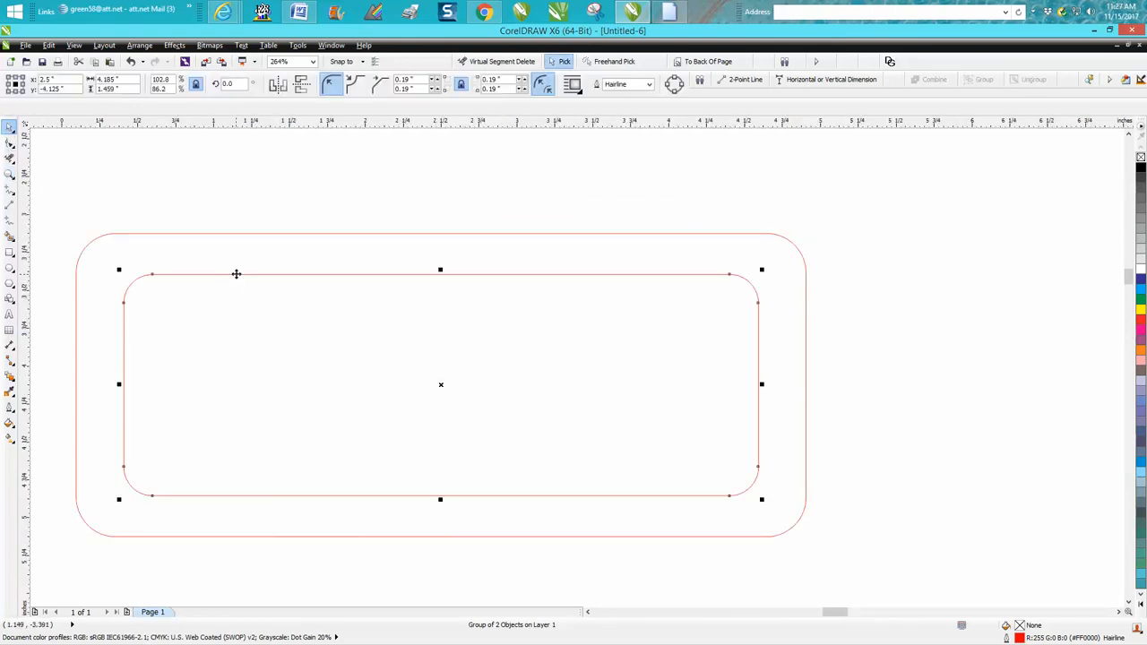
click(140, 44)
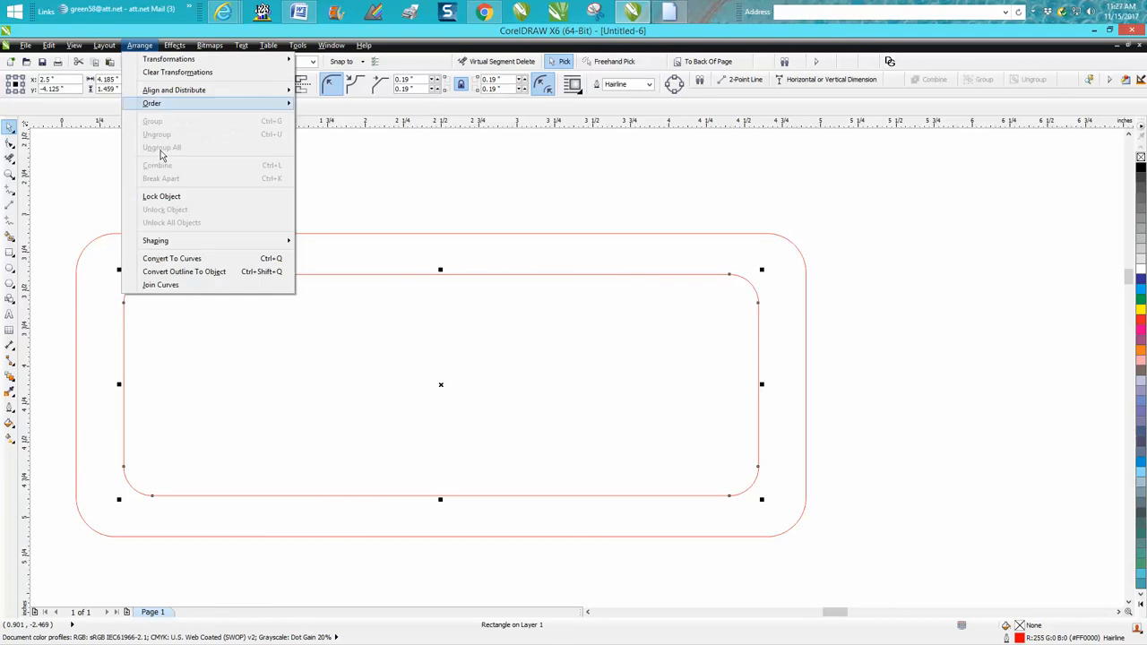
click(172, 259)
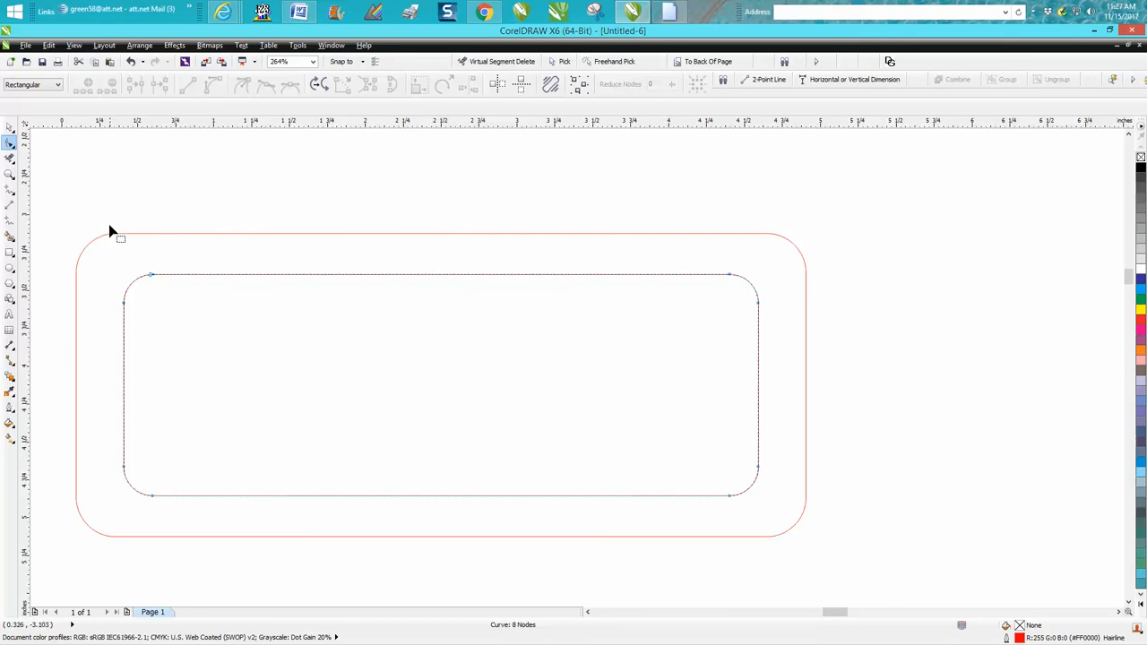
drag(115, 235, 772, 530)
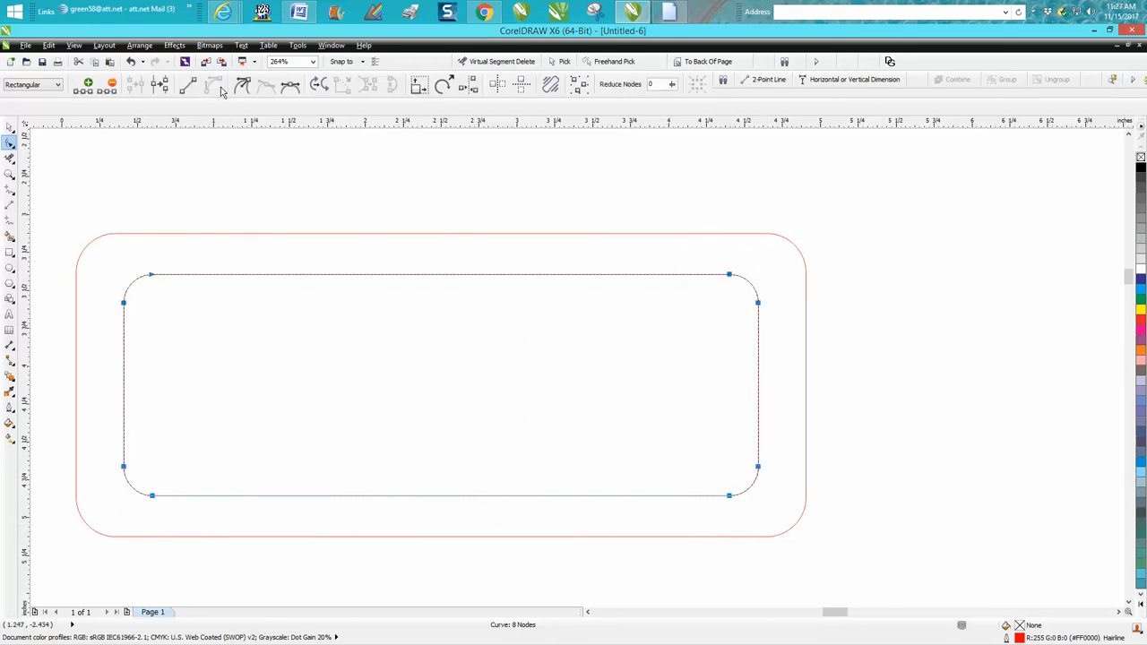
mouse_move(430, 284)
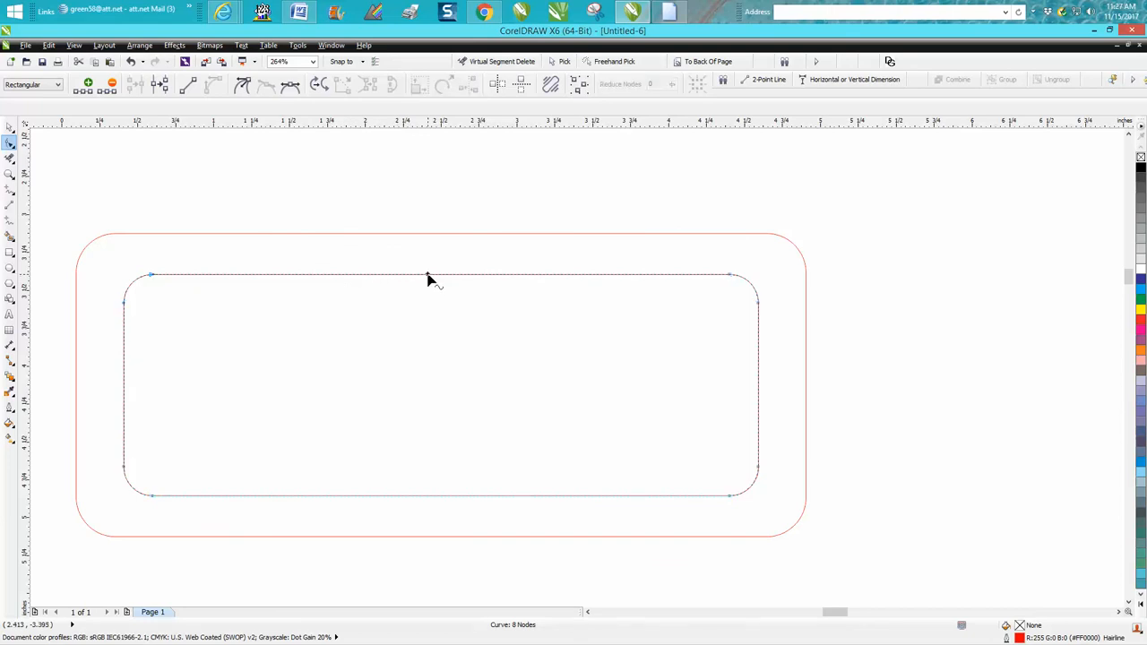
drag(434, 279, 434, 312)
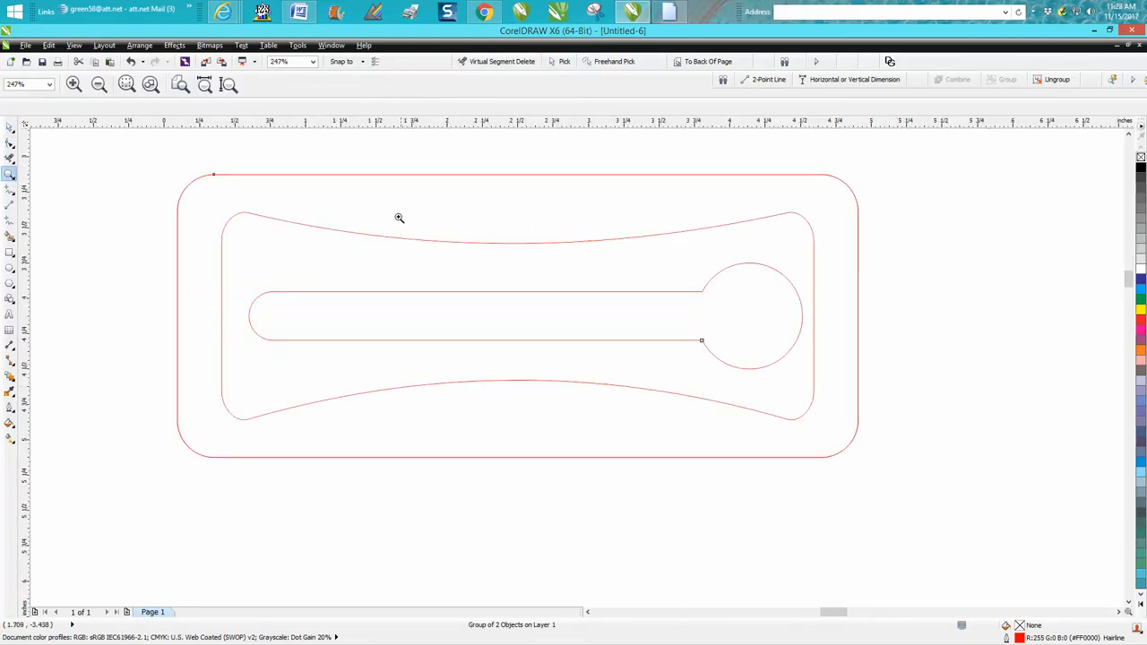
mouse_move(17, 276)
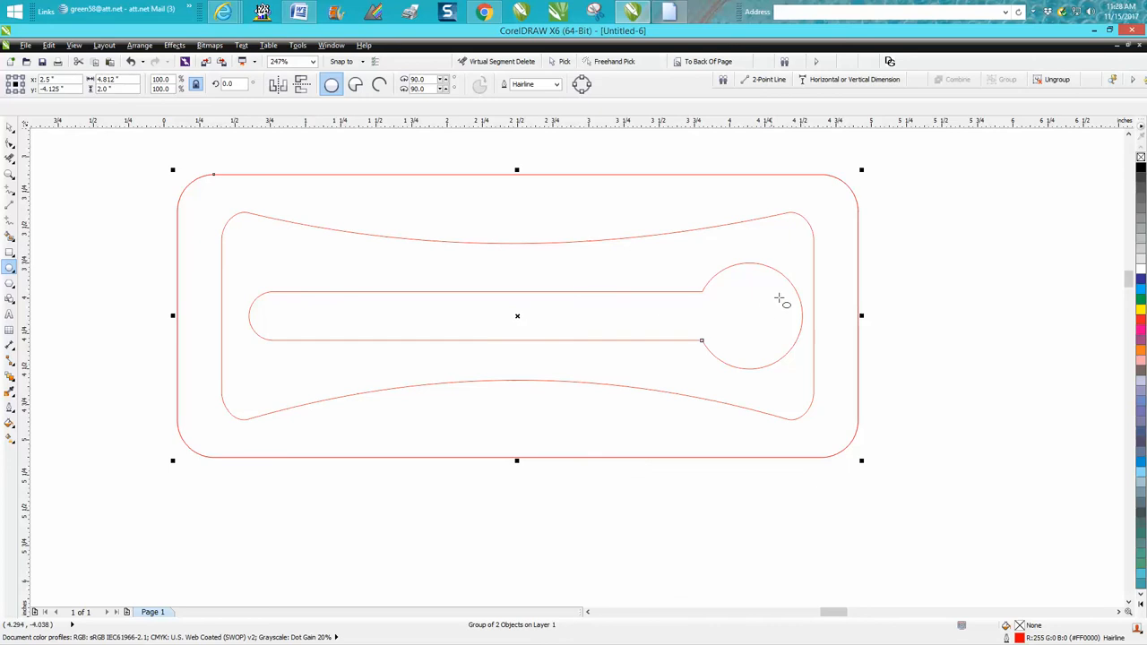
Draw a black-filled circle matching the keyhole's round end and move it to the slot's middle.
click(742, 330)
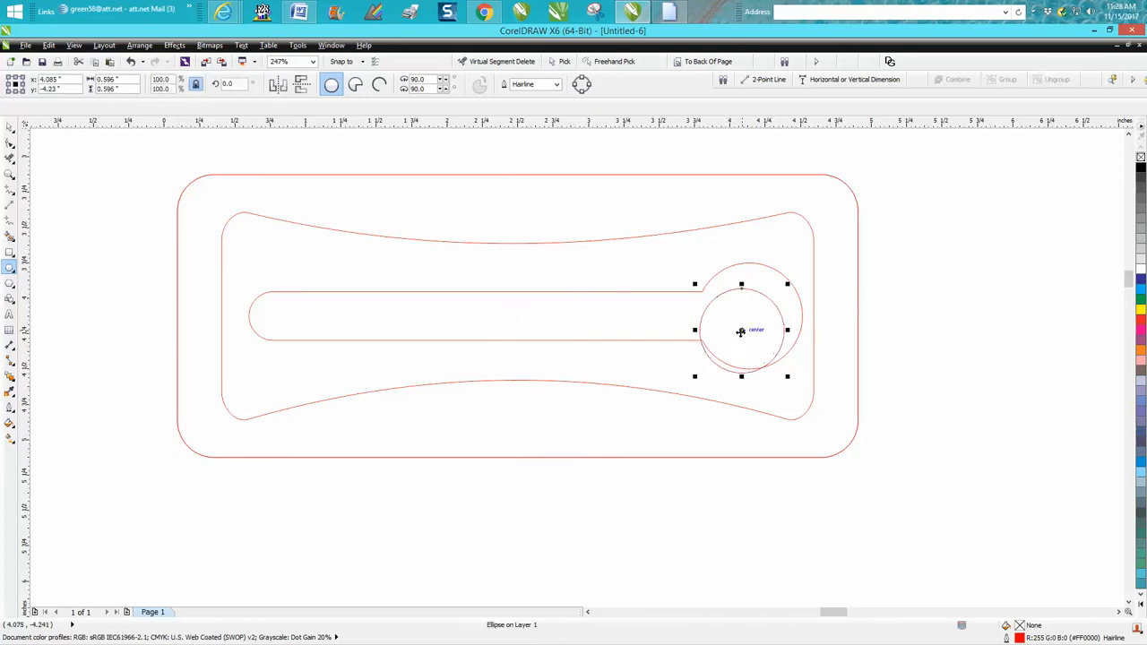
drag(742, 330, 749, 315)
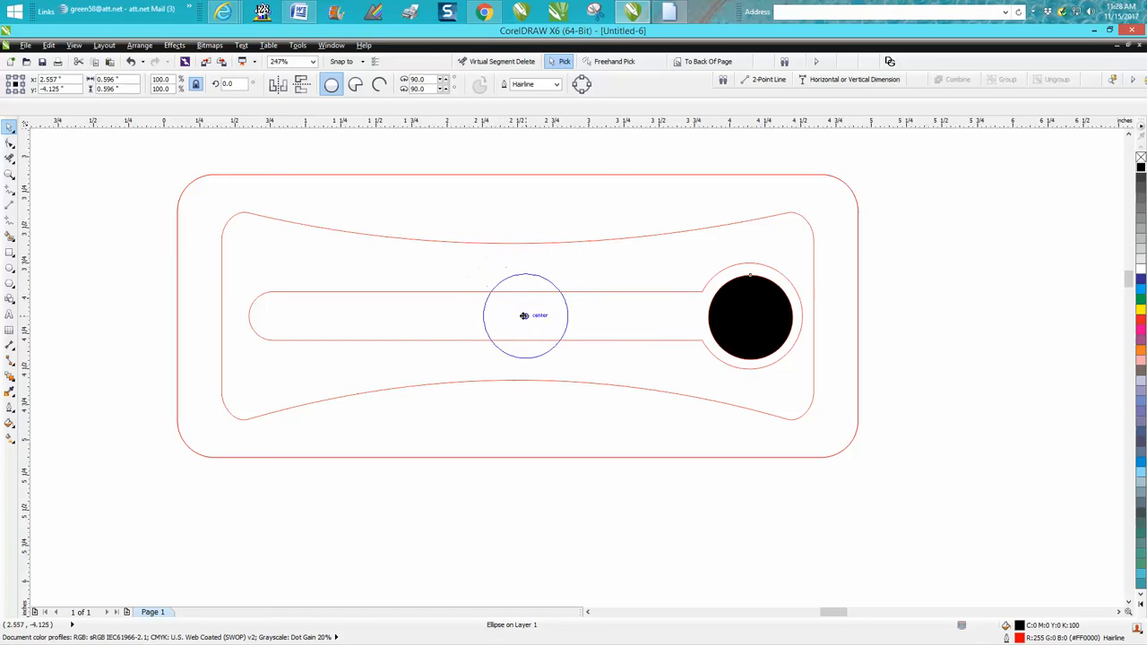
drag(524, 316, 509, 319)
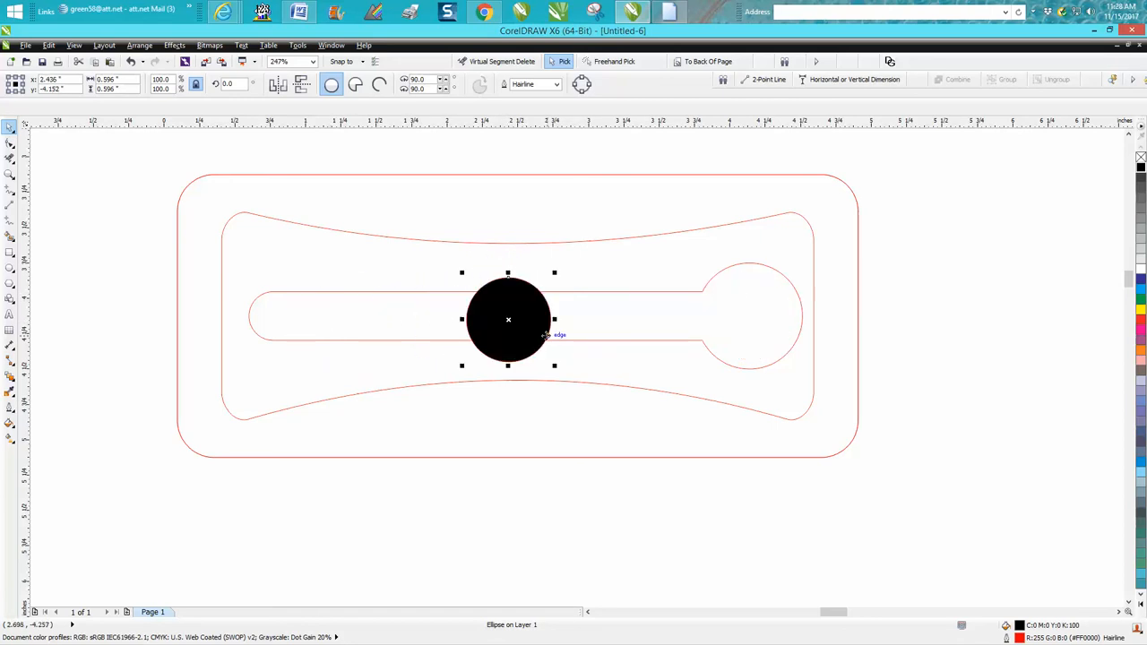
mouse_move(583, 296)
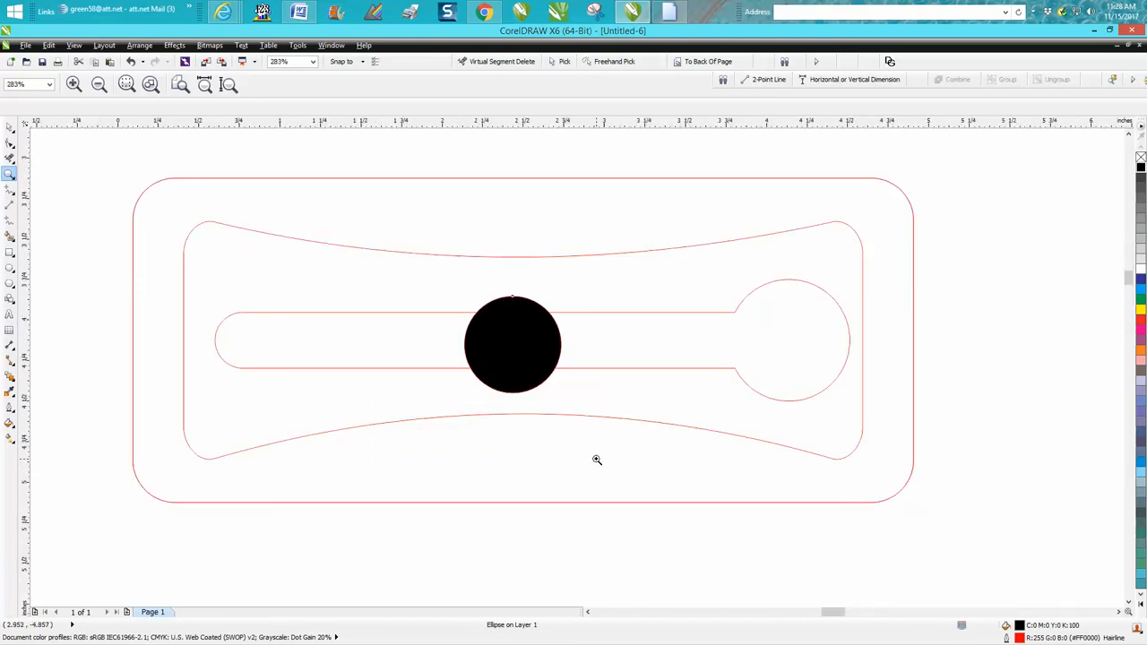
mouse_move(609, 426)
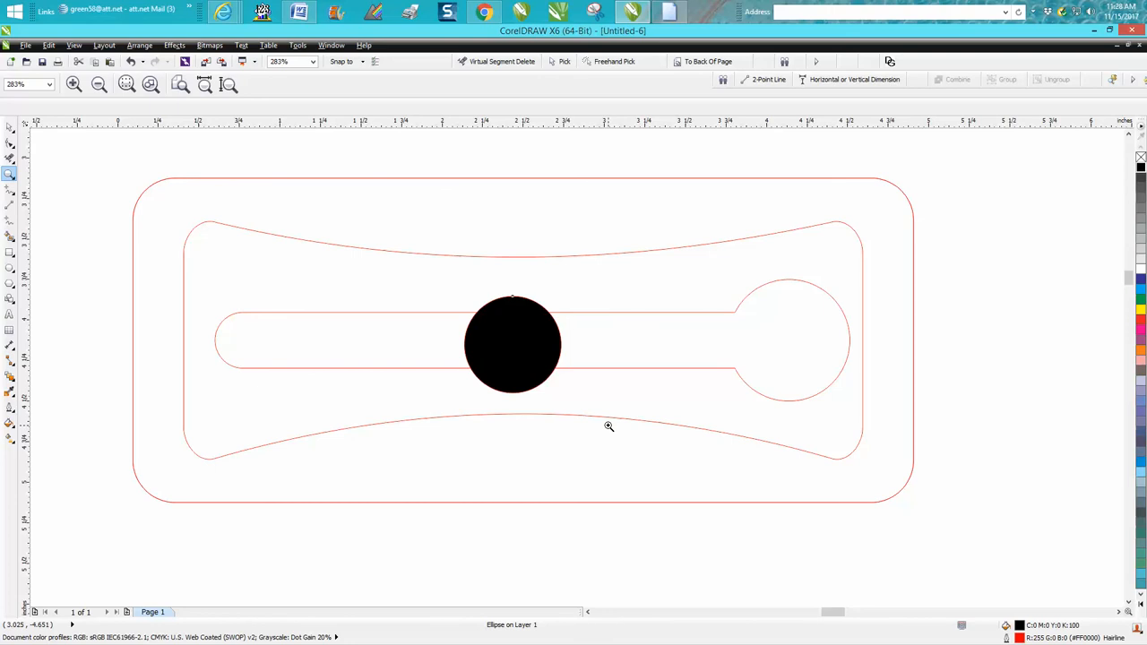
mouse_move(597, 355)
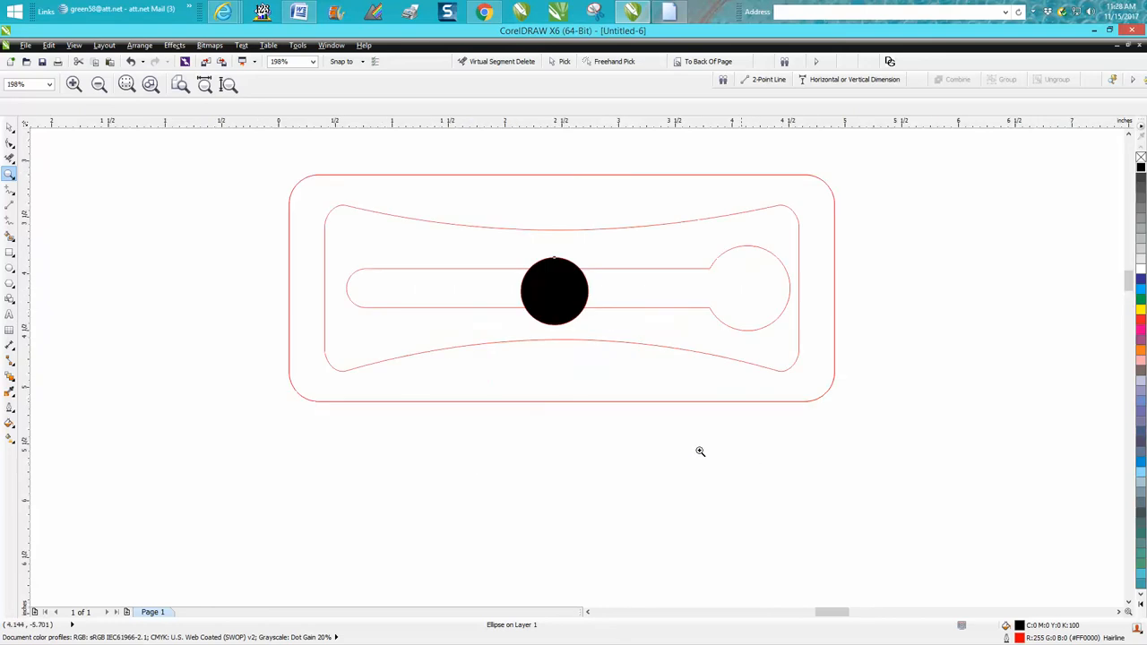
mouse_move(638, 410)
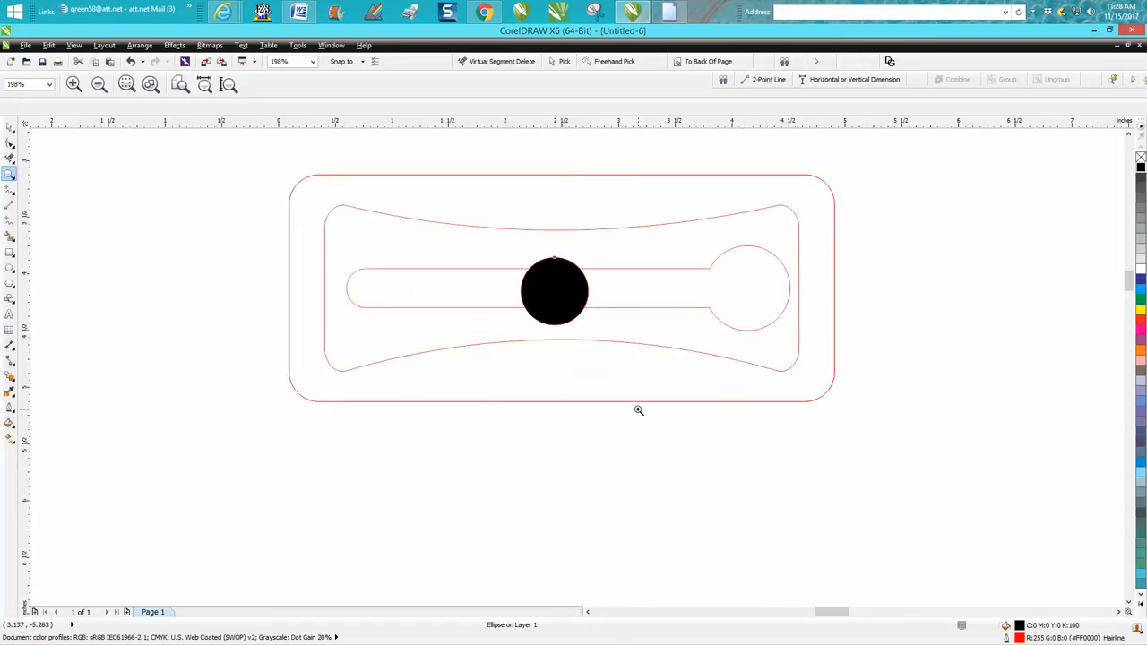